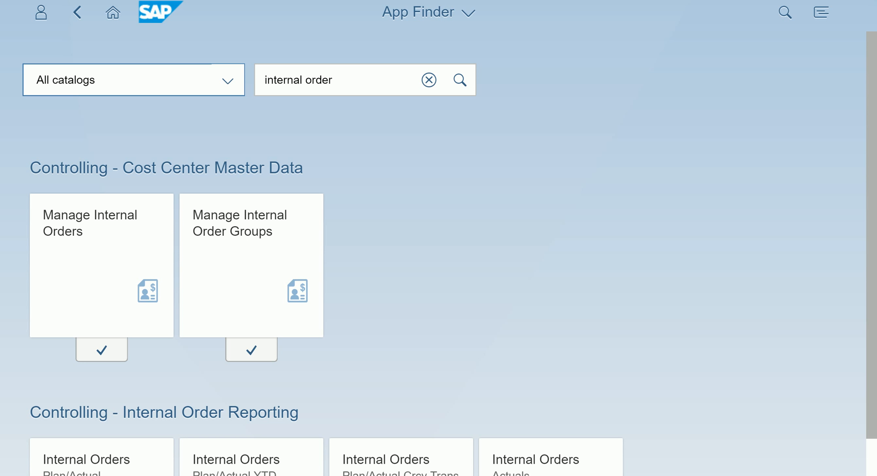
{"action": "mouse_move", "coordinate": [328, 183]}
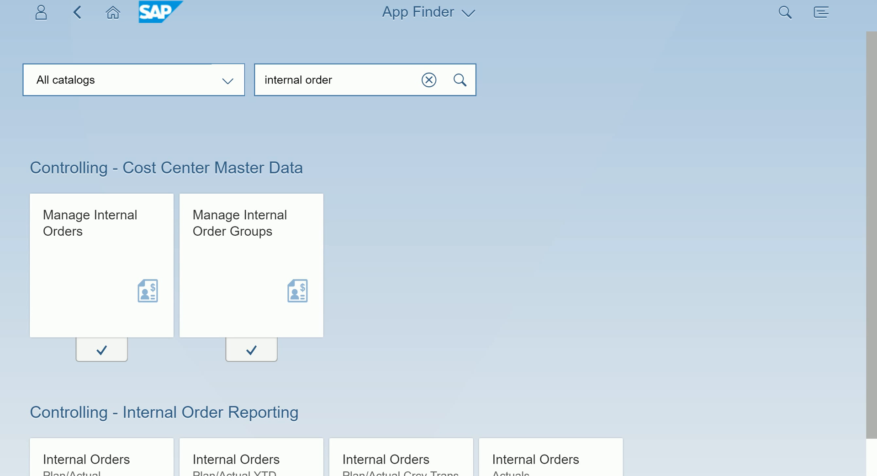
{"action": "mouse_move", "coordinate": [124, 247]}
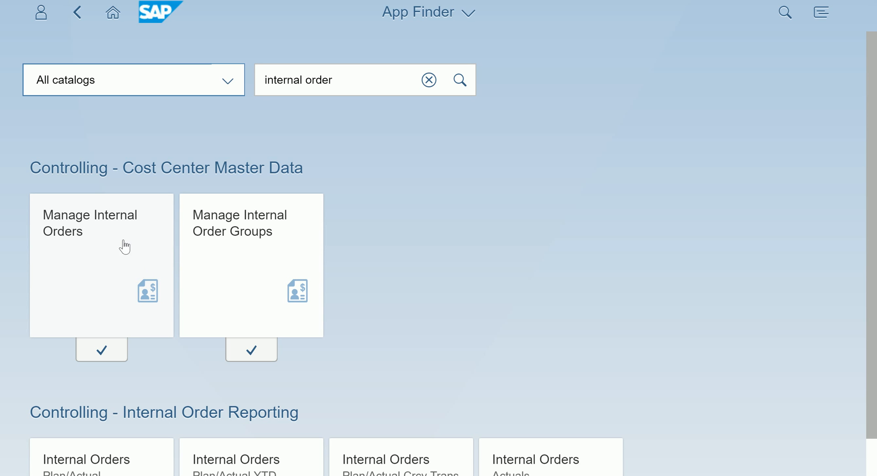
{"action": "mouse_move", "coordinate": [229, 230]}
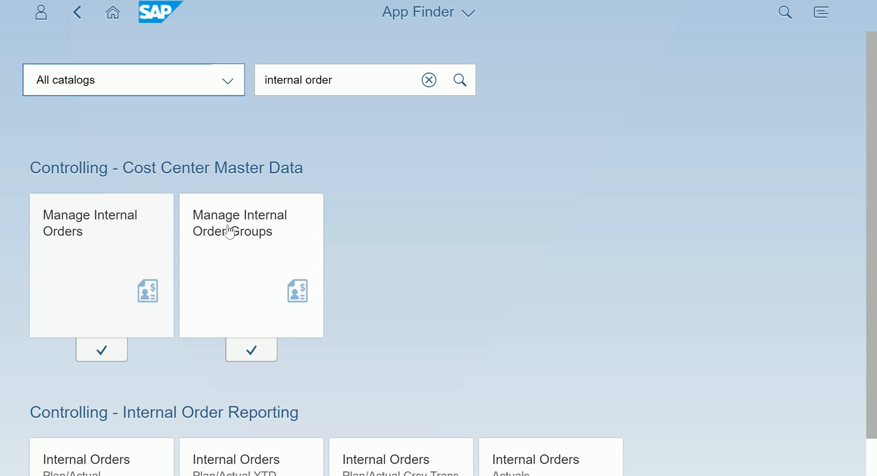
{"action": "mouse_move", "coordinate": [224, 230]}
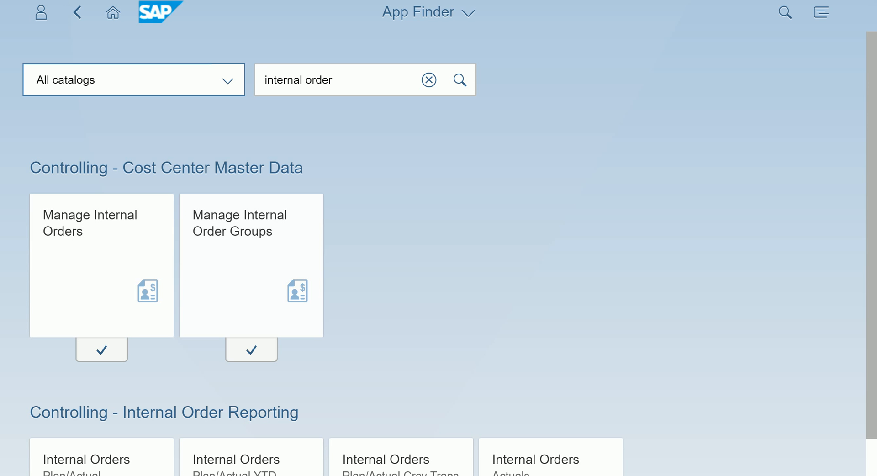
{"action": "mouse_move", "coordinate": [420, 315]}
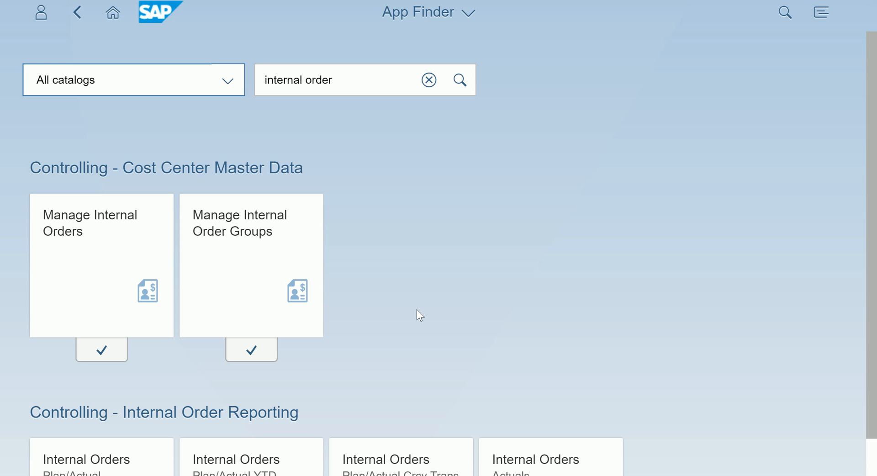
{"action": "mouse_move", "coordinate": [416, 301]}
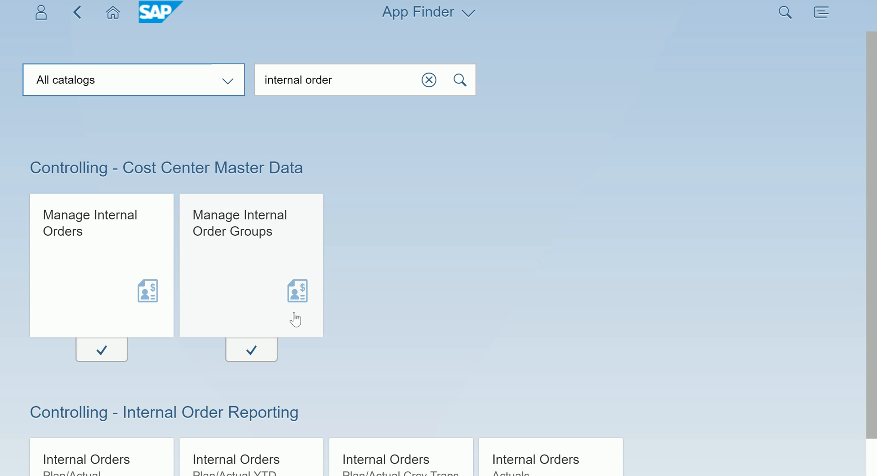
{"action": "mouse_move", "coordinate": [288, 281]}
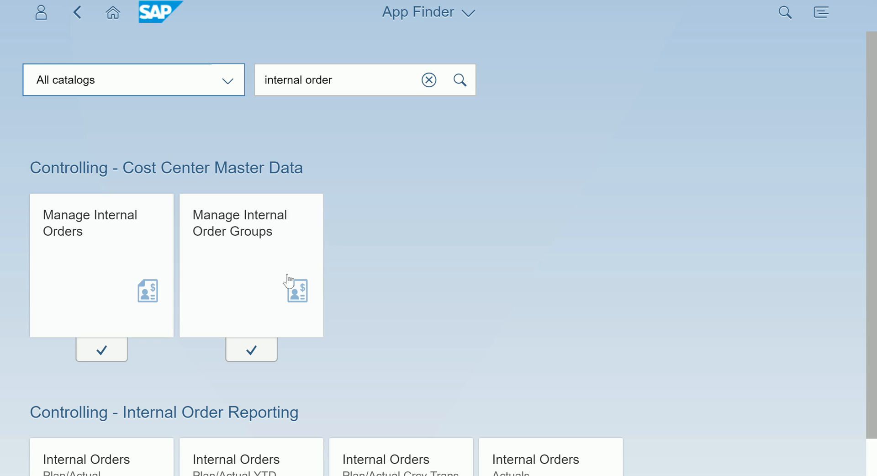
{"action": "mouse_move", "coordinate": [144, 325]}
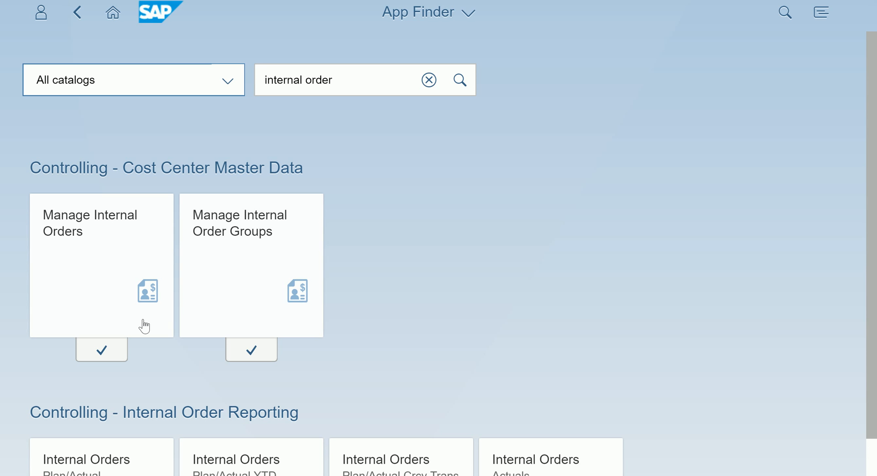
- Launch the Manage Internal Orders app from the 'internal order' search results
{"action": "left_click", "coordinate": [83, 248]}
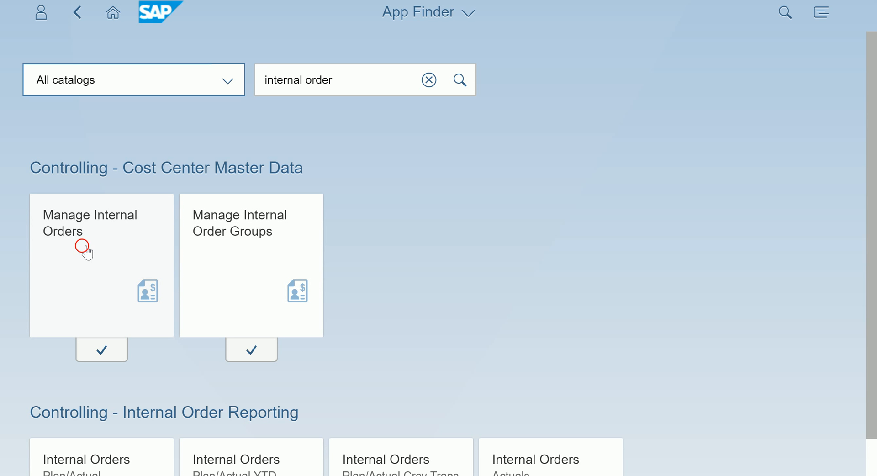
- Show the Filters dialog with the full list of filters for internal orders
{"action": "left_click", "coordinate": [89, 223]}
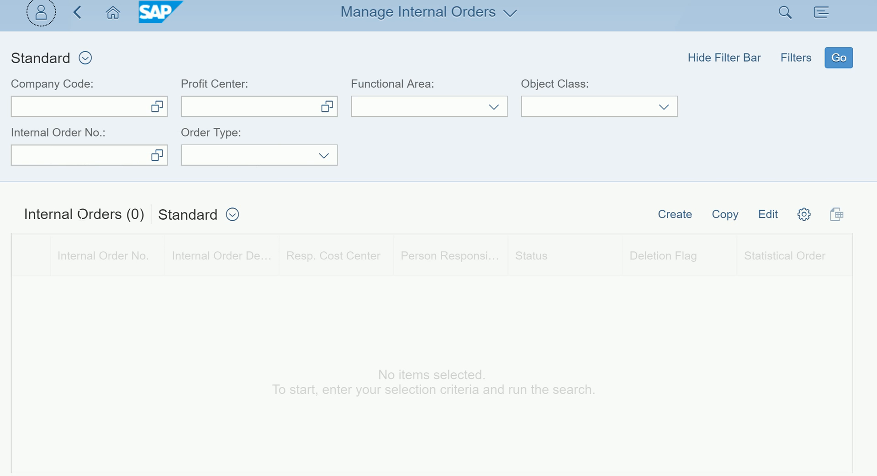
{"action": "mouse_move", "coordinate": [332, 214]}
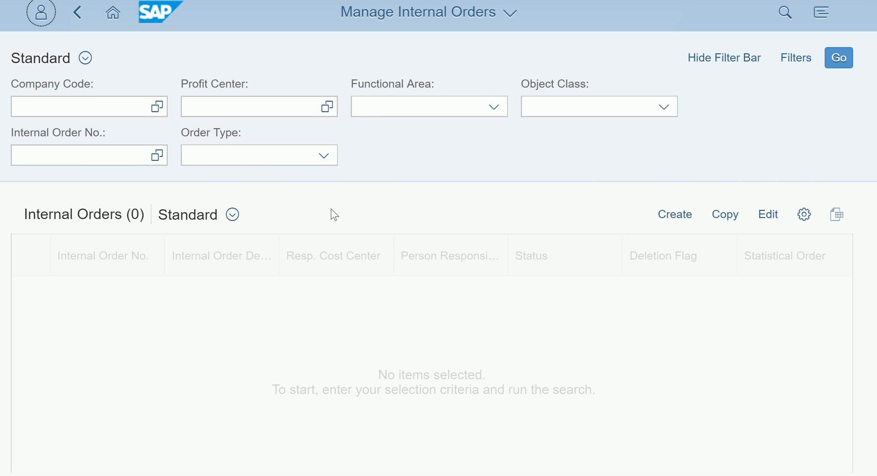
{"action": "mouse_move", "coordinate": [249, 193]}
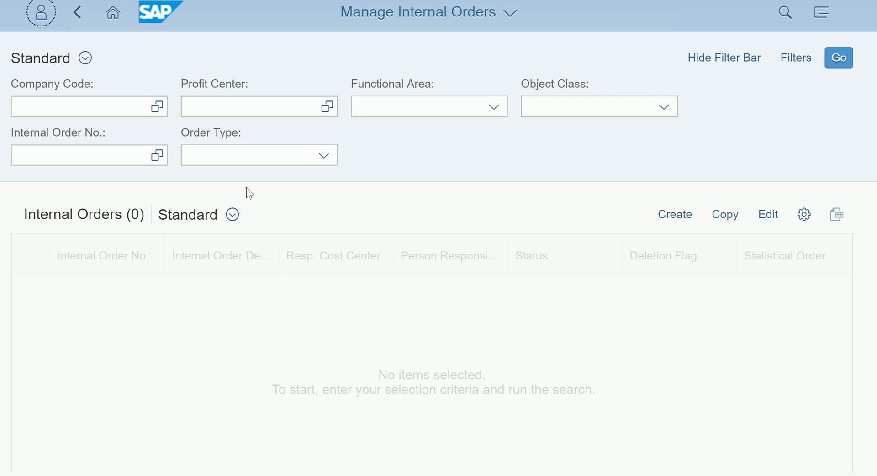
{"action": "left_click", "coordinate": [84, 106]}
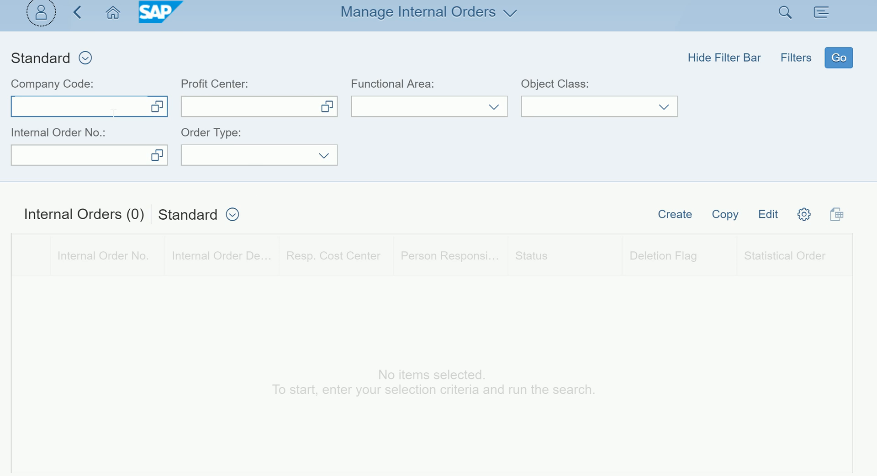
{"action": "mouse_move", "coordinate": [348, 175]}
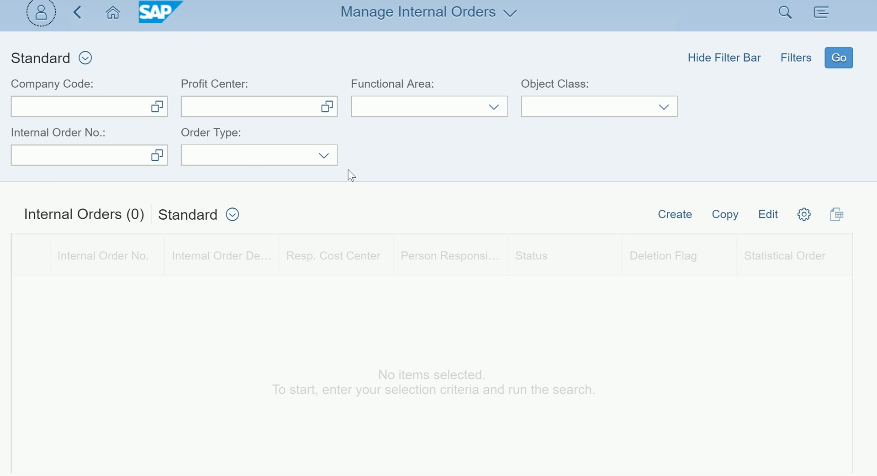
{"action": "mouse_move", "coordinate": [403, 152]}
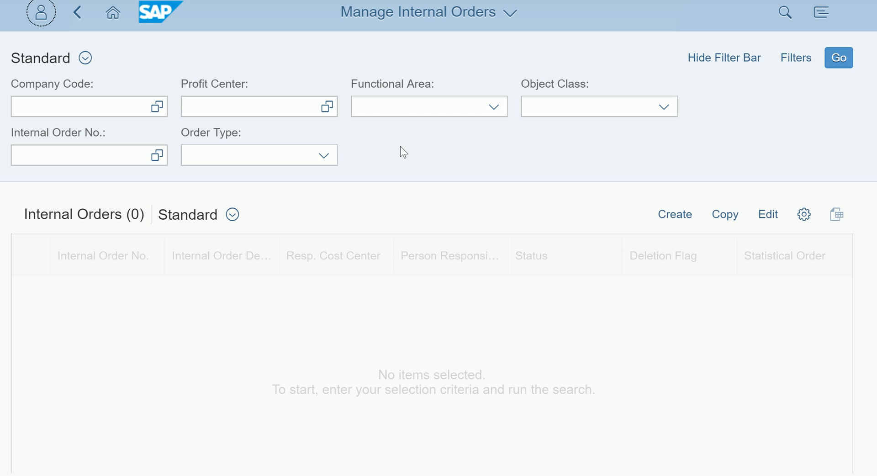
{"action": "mouse_move", "coordinate": [711, 89]}
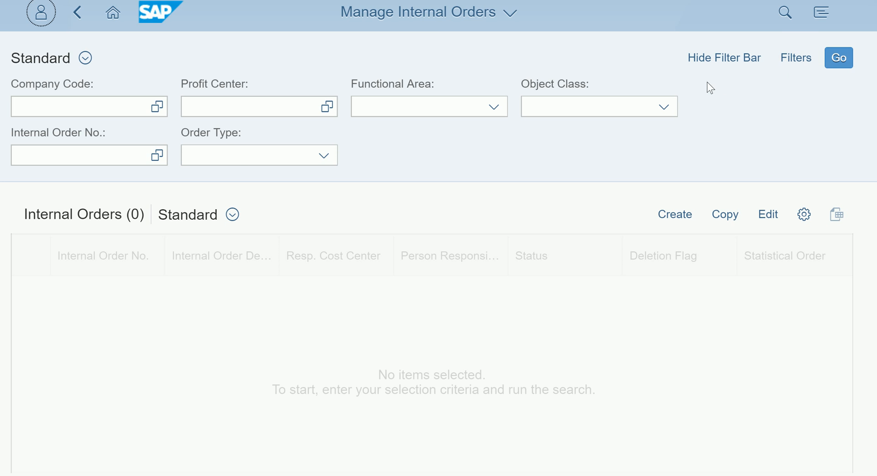
{"action": "left_click", "coordinate": [795, 57]}
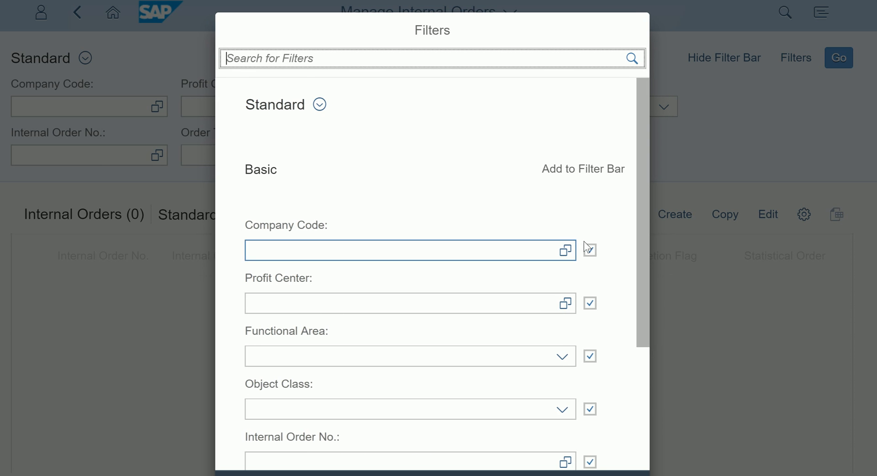
- Untick Company Code and Profit Center from the filter bar in the Filters dialog
{"action": "left_click", "coordinate": [590, 251]}
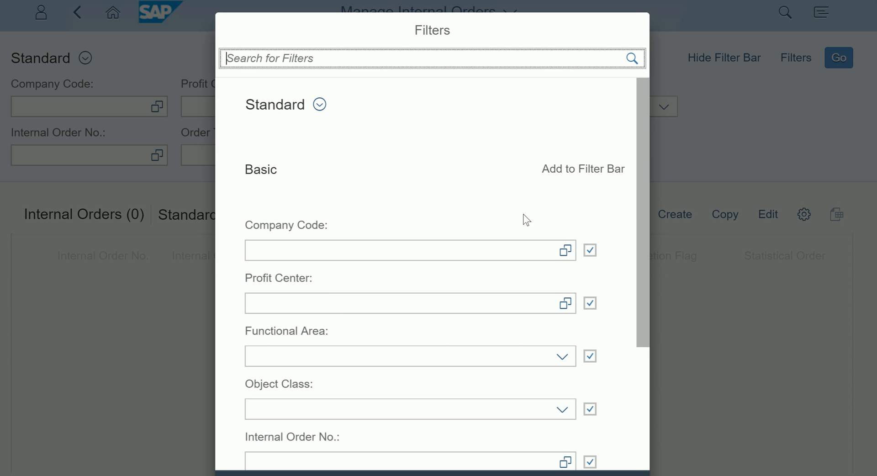
{"action": "scroll", "scroll_direction": "down", "scroll_amount": 3}
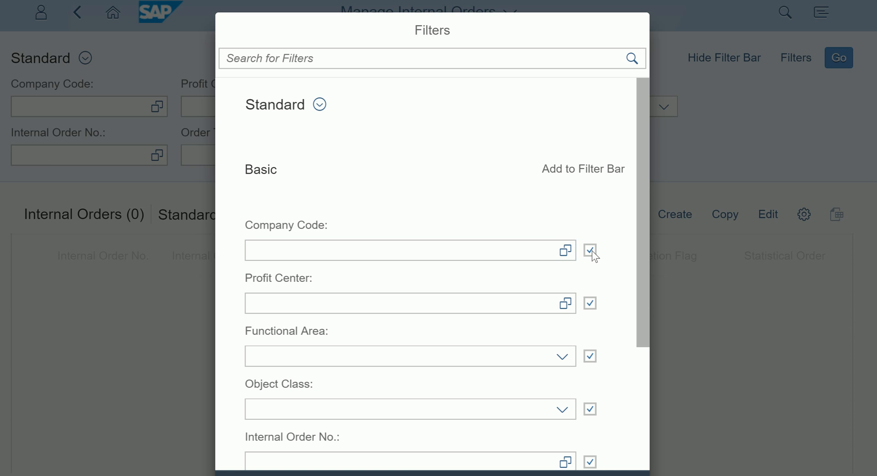
{"action": "left_click", "coordinate": [589, 250]}
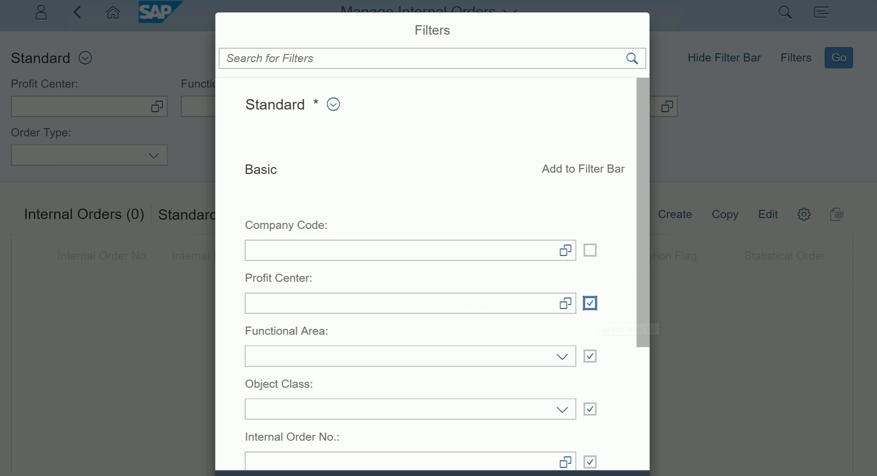
{"action": "left_click", "coordinate": [590, 302]}
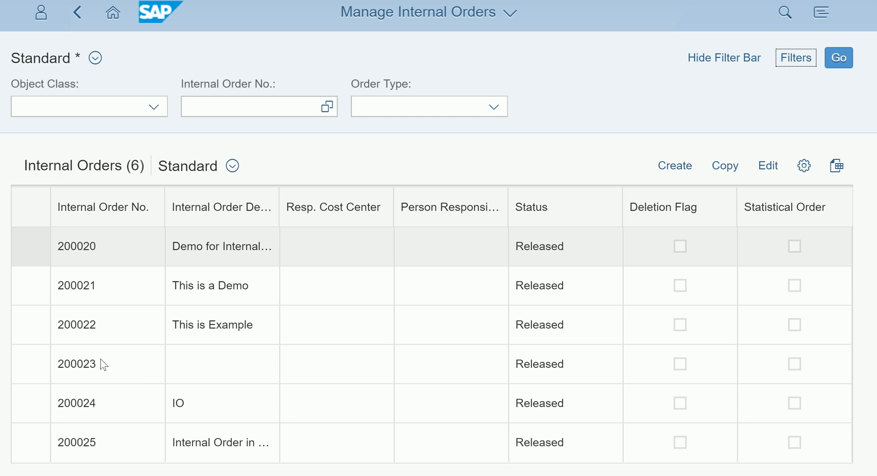
{"action": "mouse_move", "coordinate": [115, 247]}
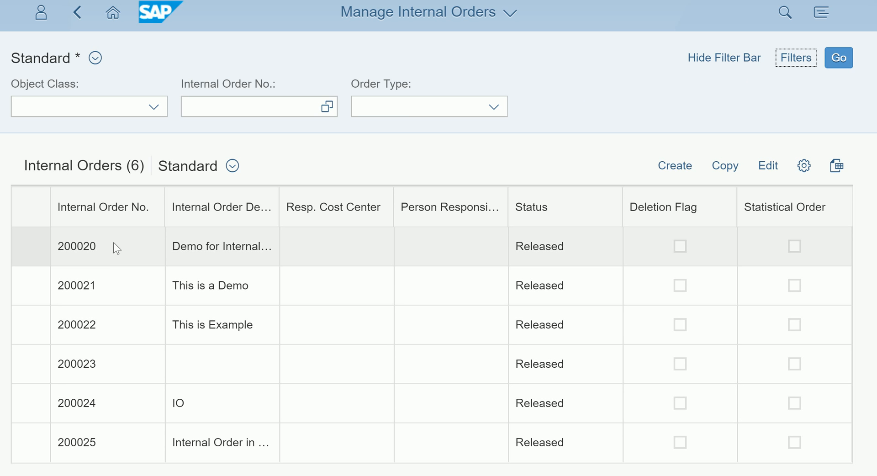
{"action": "mouse_move", "coordinate": [126, 250]}
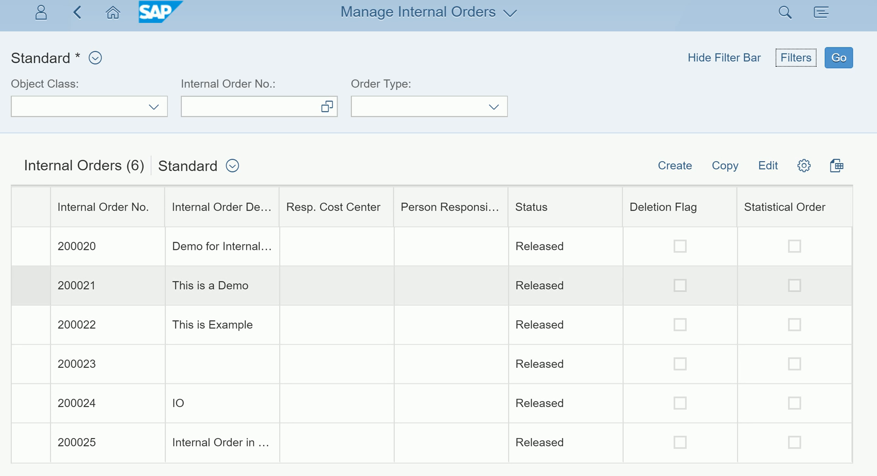
- Hide the filter bar so the six released internal orders fill the page
{"action": "left_click", "coordinate": [724, 58]}
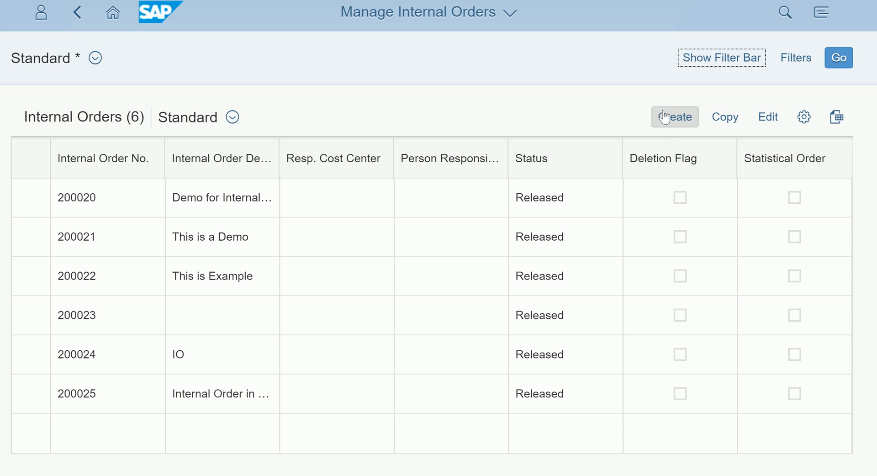
{"action": "mouse_move", "coordinate": [768, 117]}
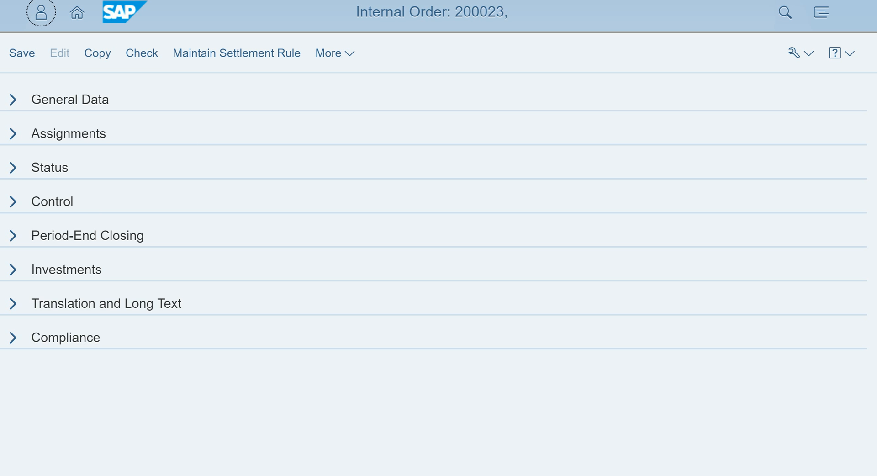
{"action": "mouse_move", "coordinate": [61, 184]}
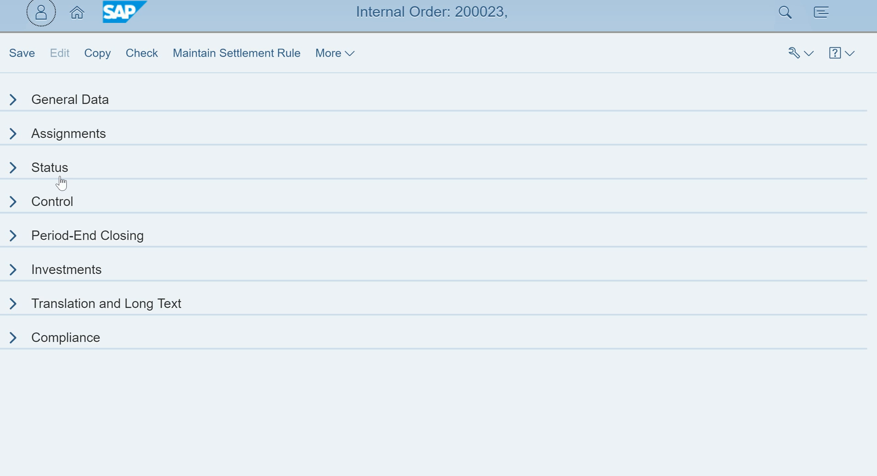
{"action": "mouse_move", "coordinate": [102, 229]}
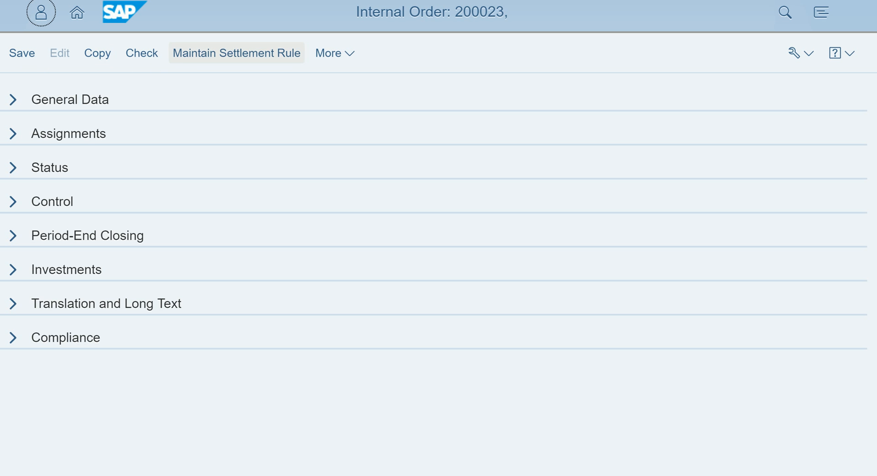
{"action": "mouse_move", "coordinate": [299, 77]}
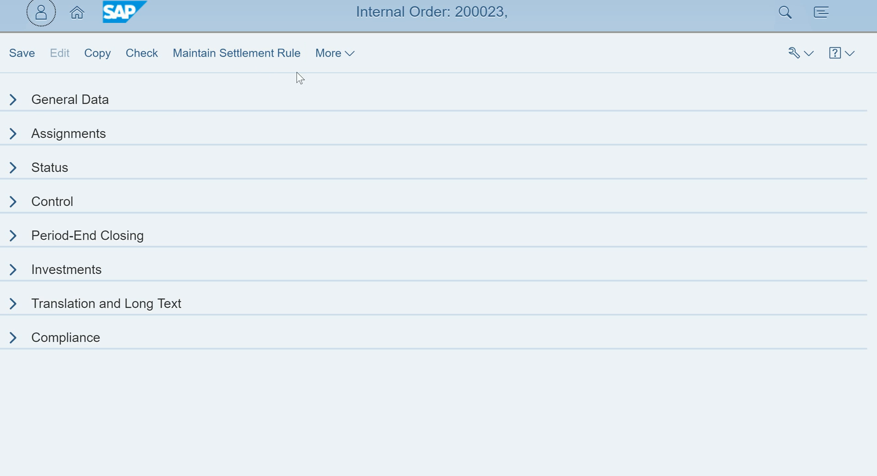
{"action": "mouse_move", "coordinate": [354, 89]}
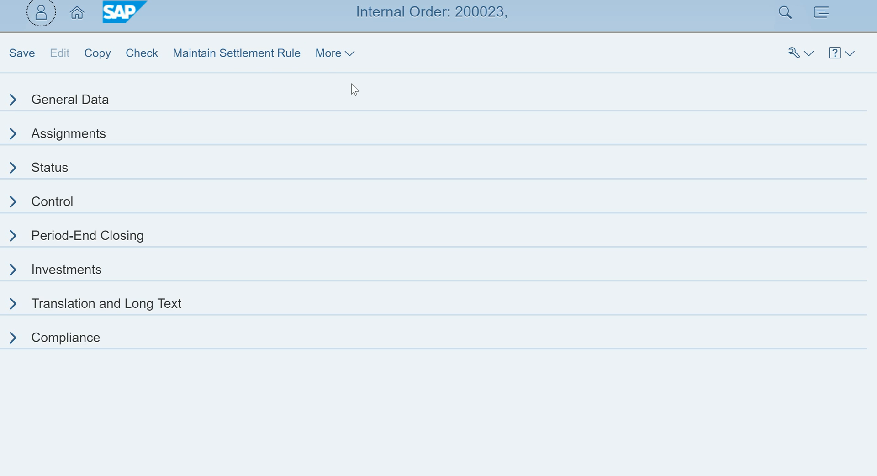
{"action": "mouse_move", "coordinate": [12, 100]}
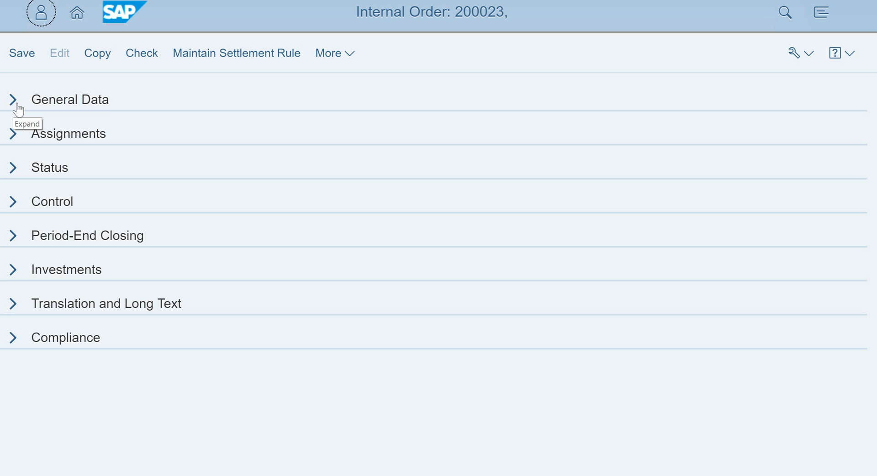
- Enter 'This is a Demo' as the description of internal order 200023 in General Data
{"action": "left_click", "coordinate": [12, 100]}
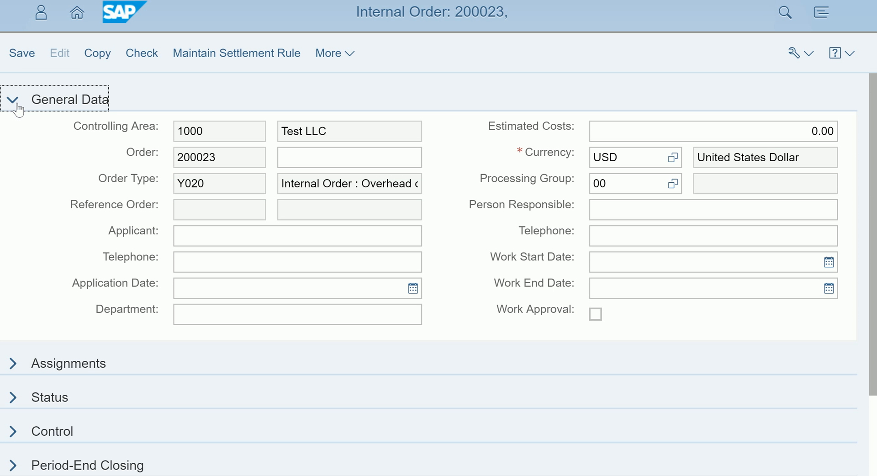
{"action": "left_click", "coordinate": [348, 157]}
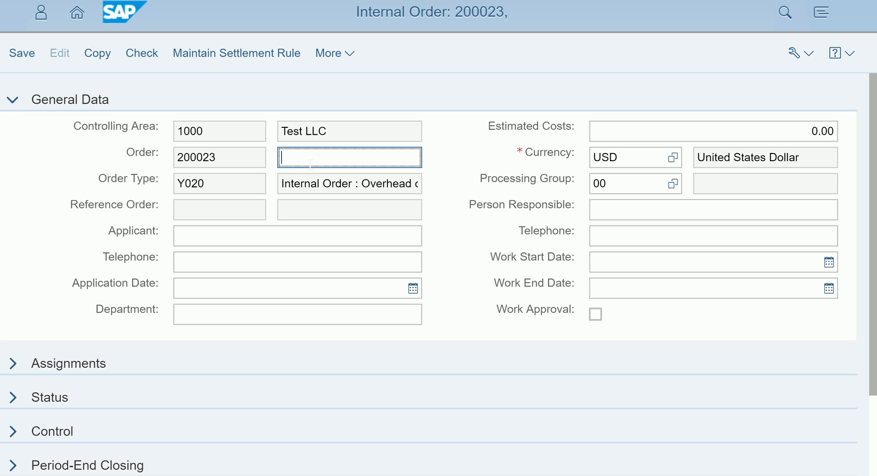
{"action": "type", "text": "This"}
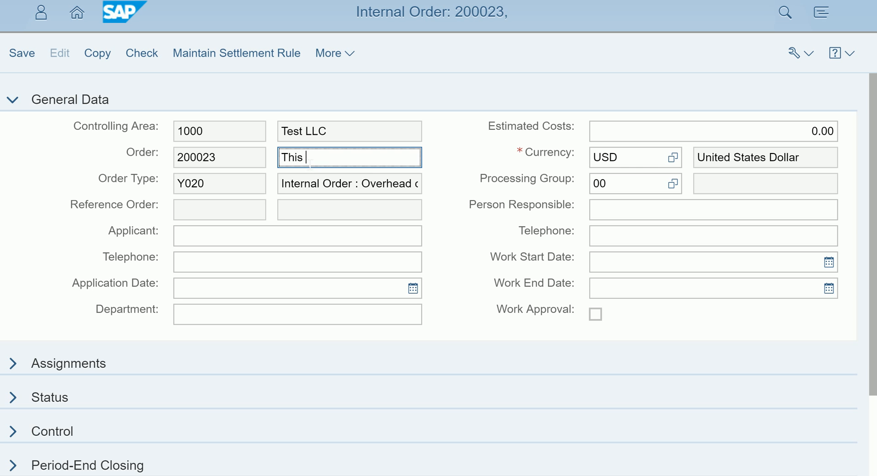
{"action": "type", "text": "is a Demo"}
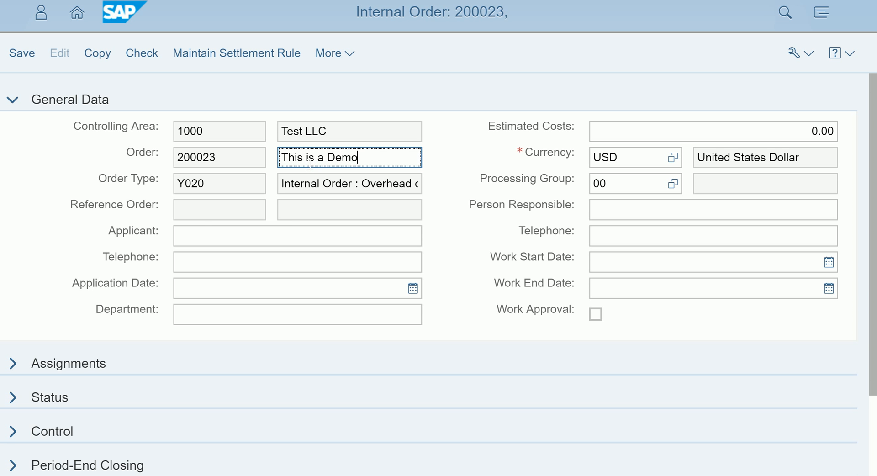
{"action": "mouse_move", "coordinate": [347, 157]}
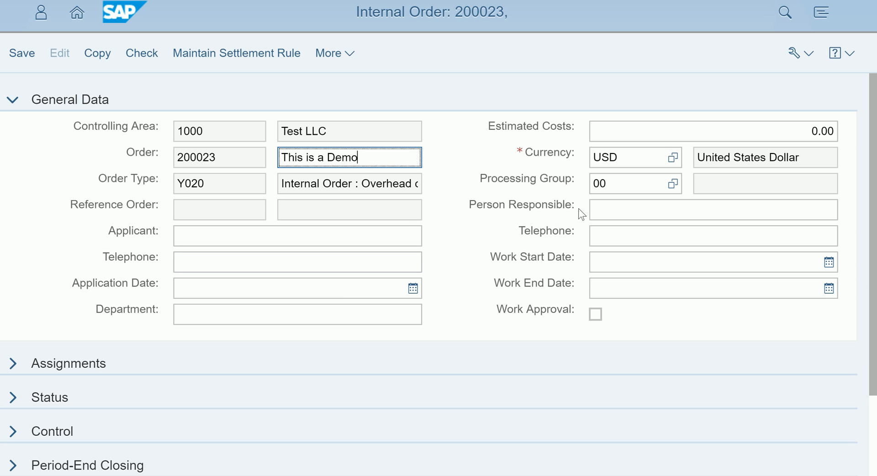
{"action": "left_click", "coordinate": [296, 288]}
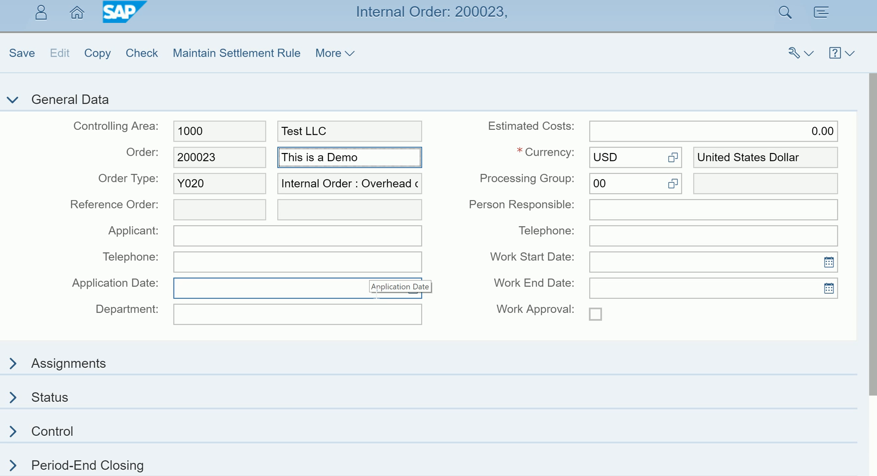
{"action": "left_click", "coordinate": [297, 313]}
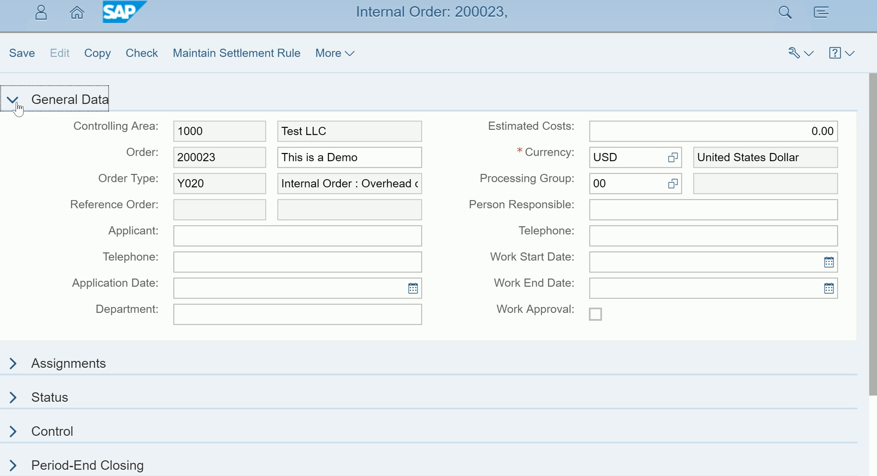
- Collapse General Data and view the Assignments then Status sections of order 200023
{"action": "left_click", "coordinate": [12, 99]}
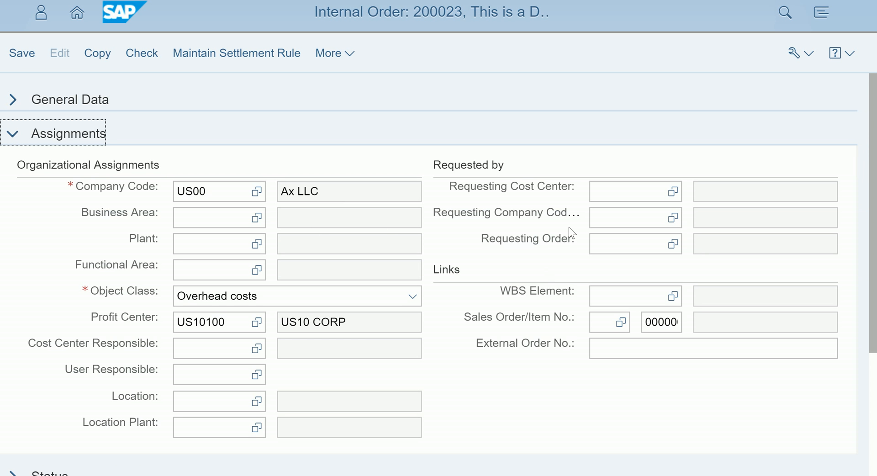
{"action": "mouse_move", "coordinate": [18, 137]}
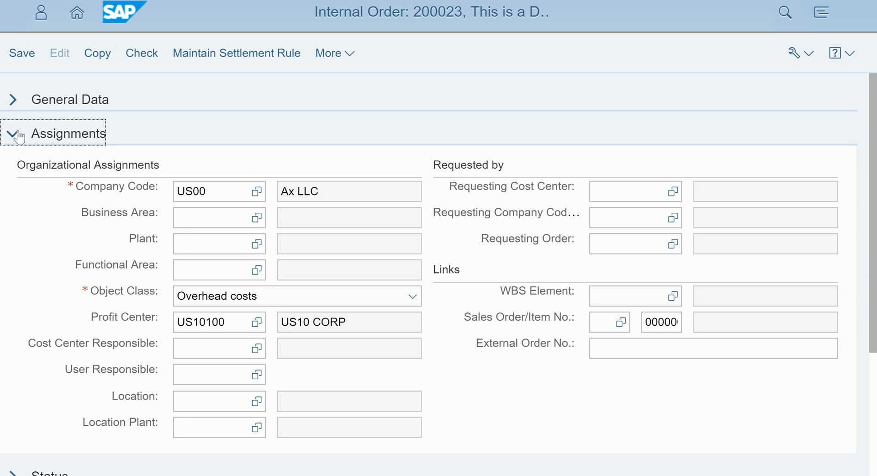
{"action": "left_click", "coordinate": [12, 134]}
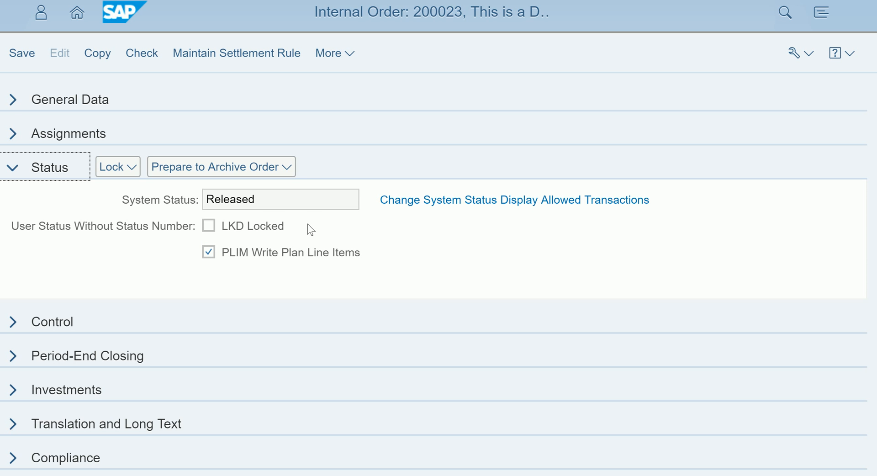
{"action": "mouse_move", "coordinate": [185, 248]}
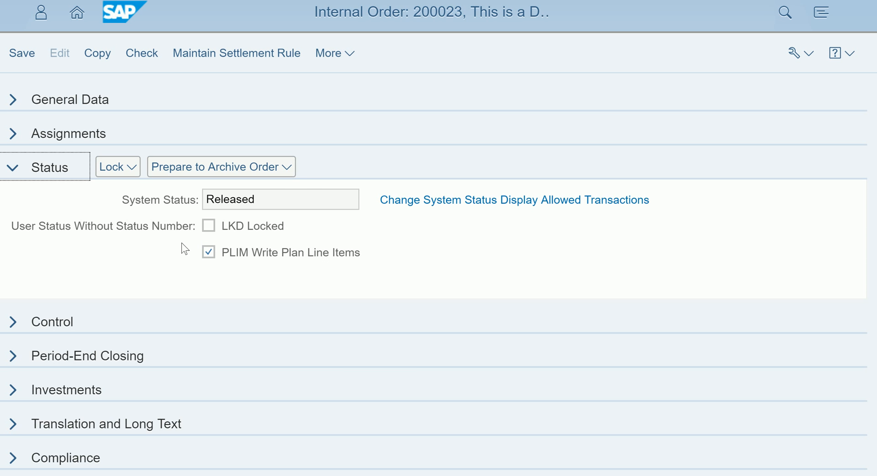
{"action": "mouse_move", "coordinate": [46, 187]}
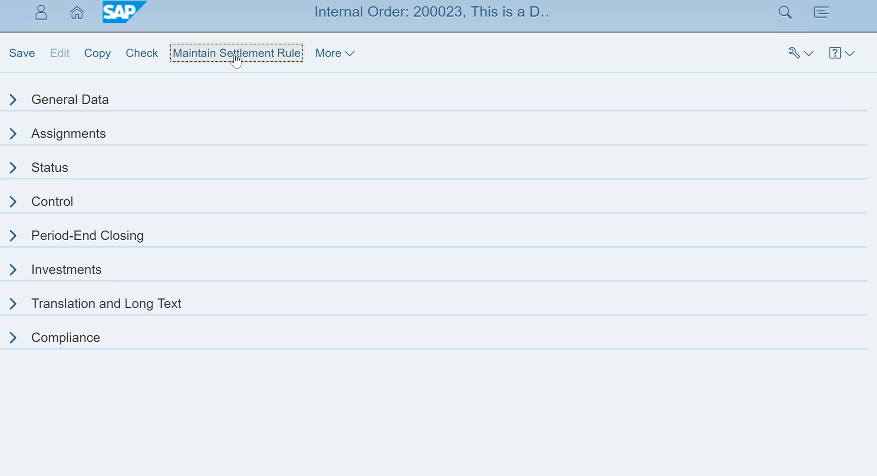
- In settlement rule maintenance, insert a distribution rule with category Cost center
{"action": "left_click", "coordinate": [236, 53]}
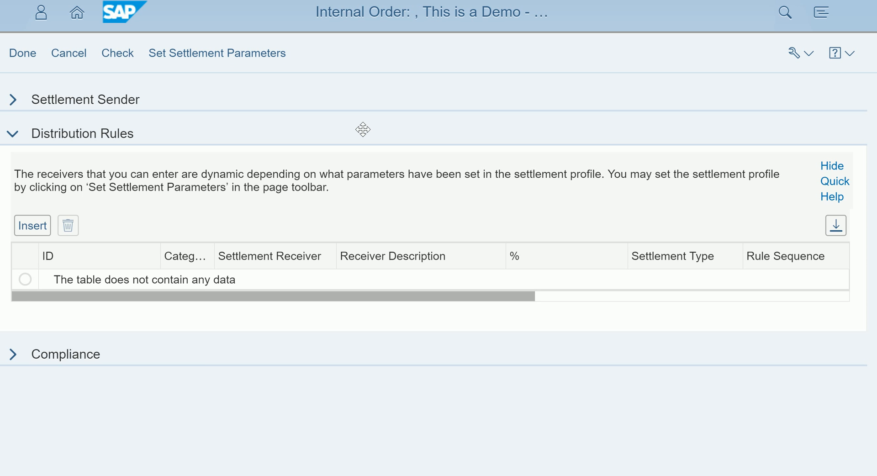
{"action": "mouse_move", "coordinate": [32, 226]}
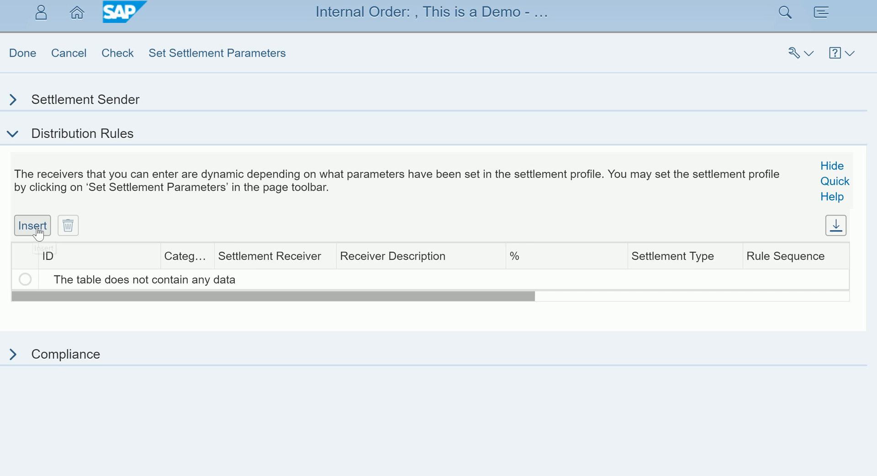
{"action": "left_click", "coordinate": [32, 226]}
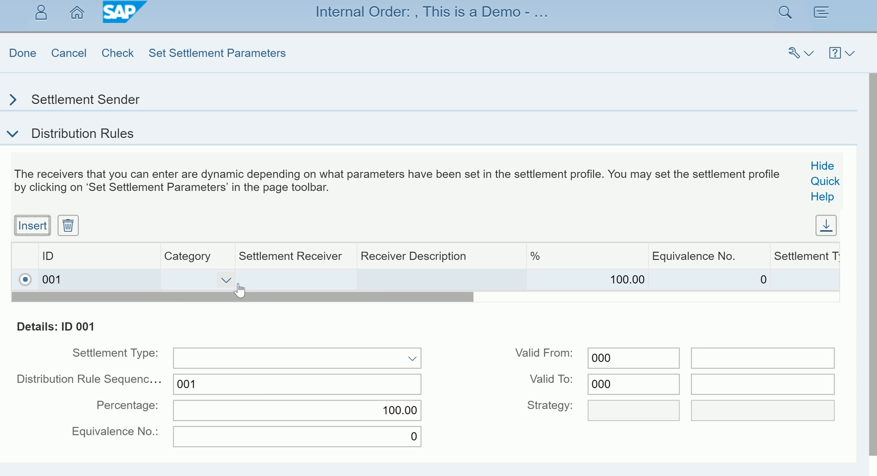
{"action": "left_click", "coordinate": [226, 280]}
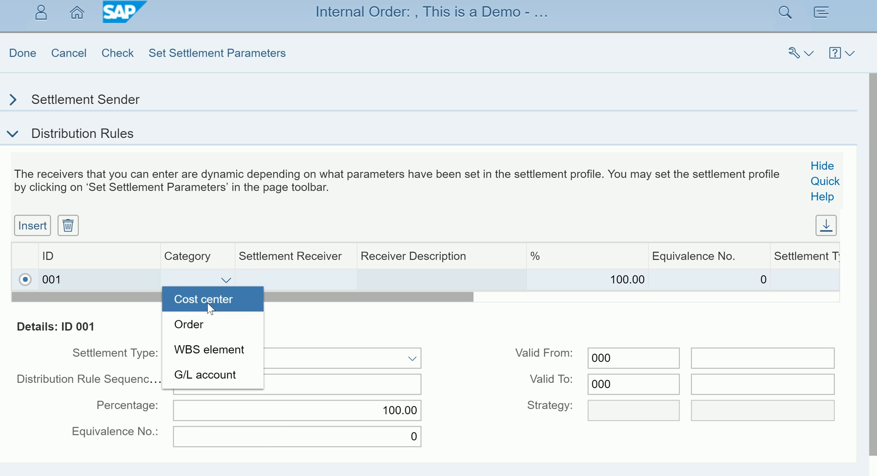
{"action": "left_click", "coordinate": [203, 299]}
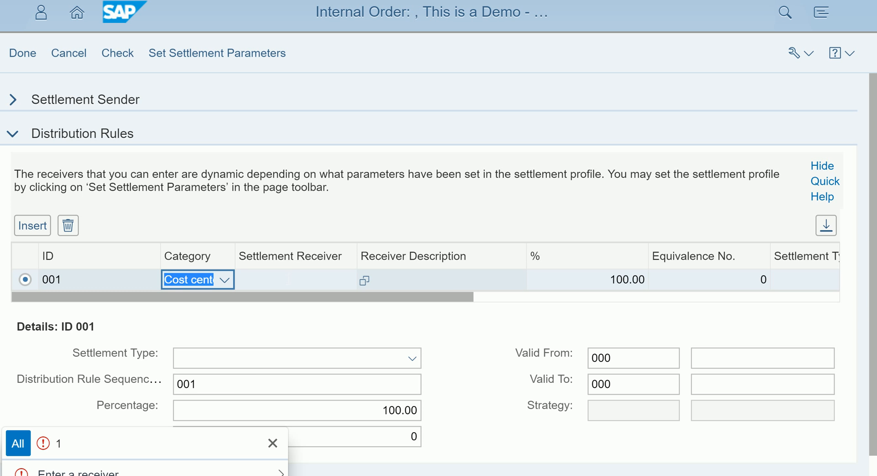
- Set US10100 as the settlement receiver and dismiss the missing-receiver message
{"action": "left_click", "coordinate": [295, 280]}
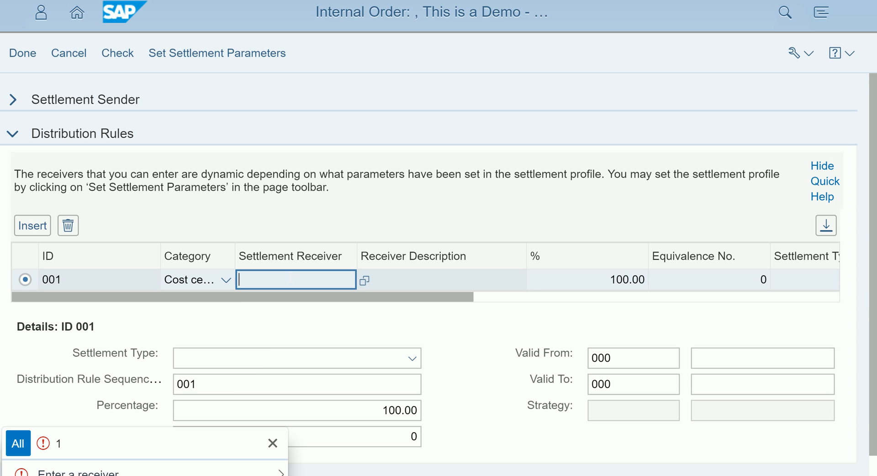
{"action": "type", "text": "U"}
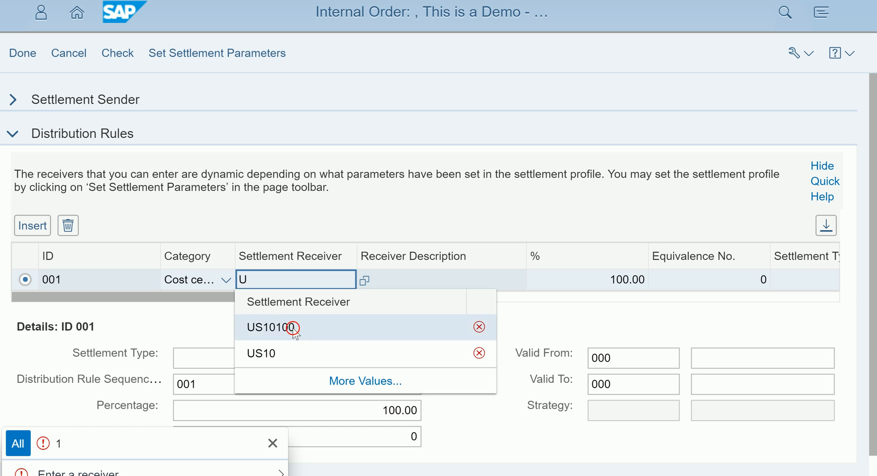
{"action": "left_click", "coordinate": [274, 327]}
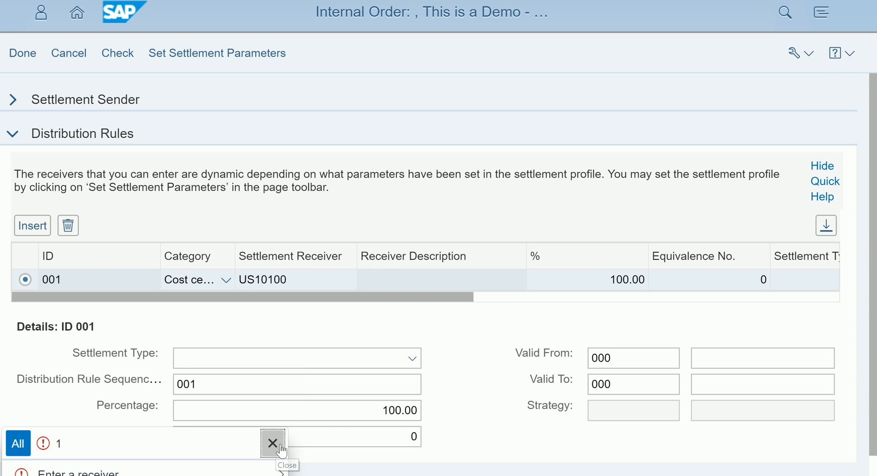
{"action": "left_click", "coordinate": [273, 443]}
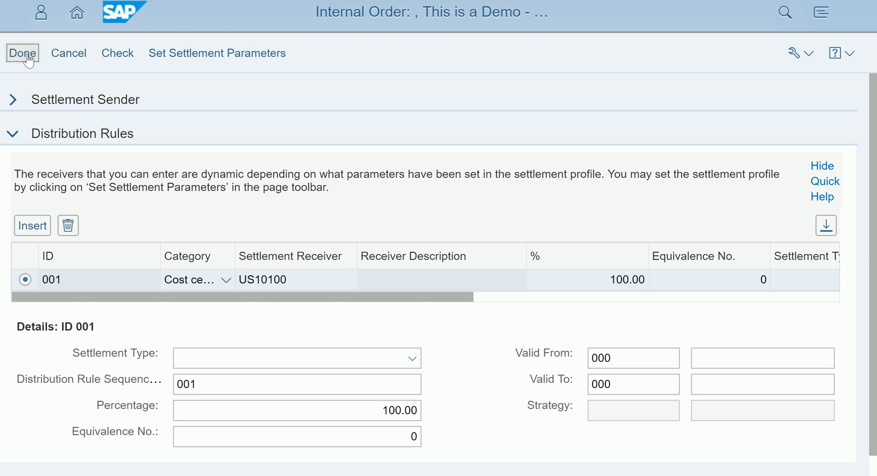
- Finish the settlement rule, save order 200023 and dismiss the 'Order 200023 has been changed' message
{"action": "left_click", "coordinate": [21, 53]}
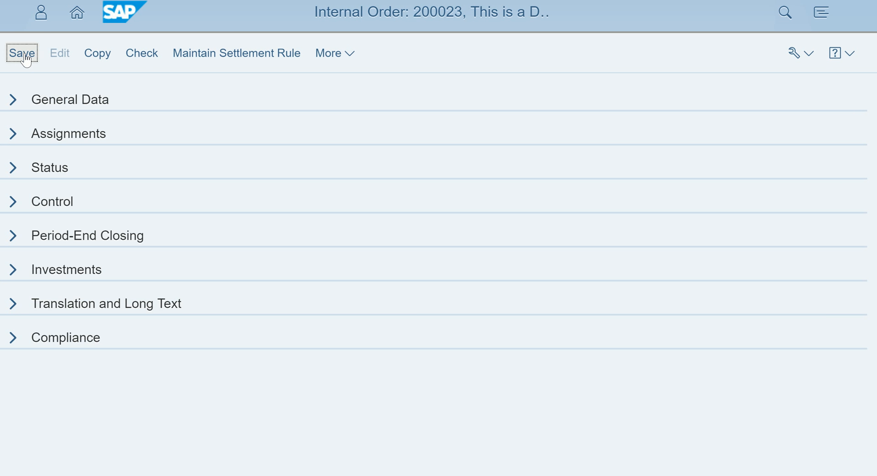
{"action": "left_click", "coordinate": [21, 53]}
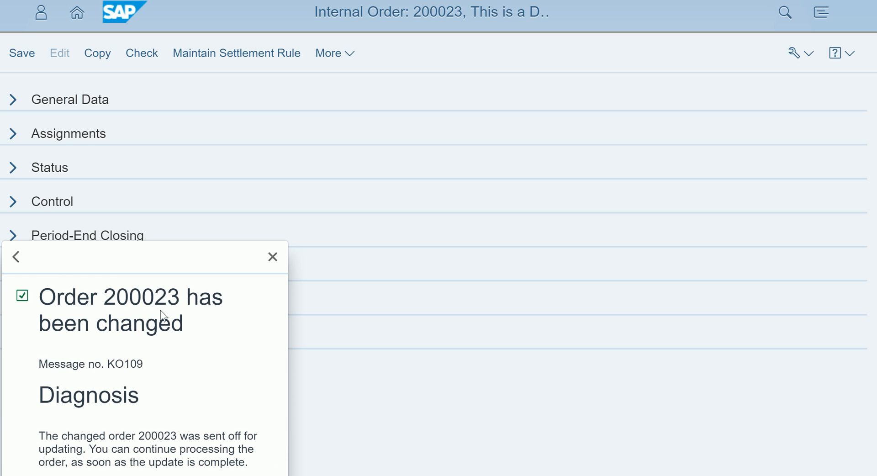
{"action": "mouse_move", "coordinate": [174, 402]}
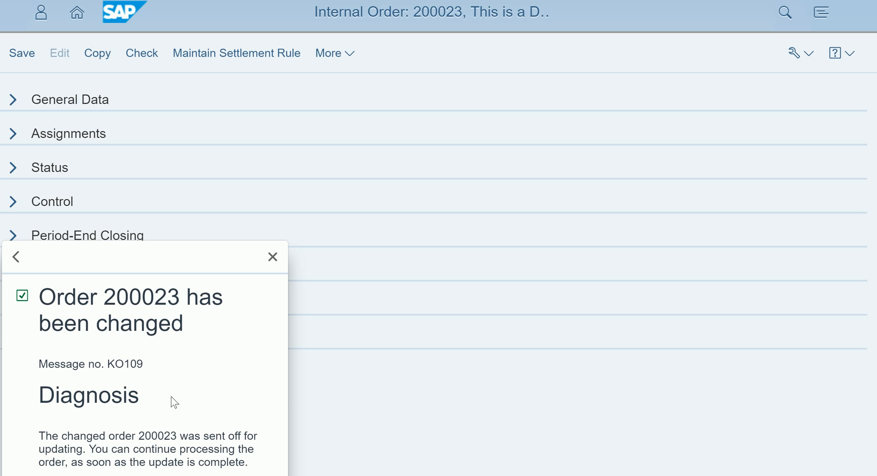
{"action": "left_click", "coordinate": [273, 257]}
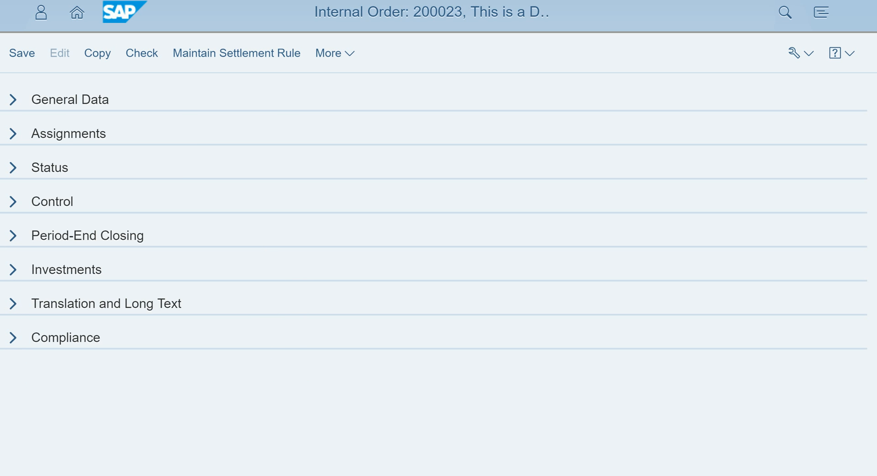
{"action": "mouse_move", "coordinate": [180, 174]}
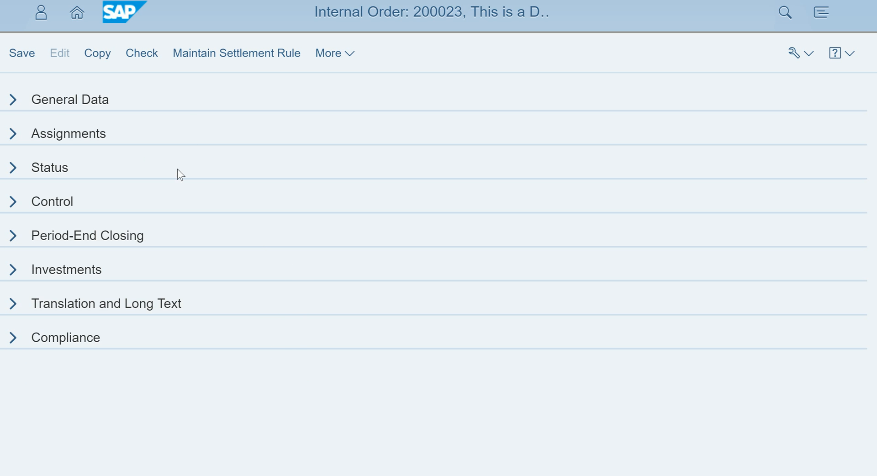
{"action": "mouse_move", "coordinate": [50, 65]}
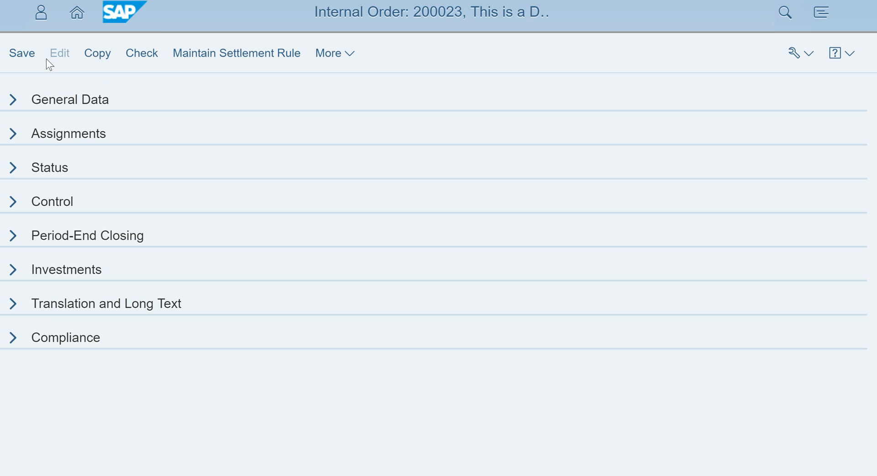
{"action": "mouse_move", "coordinate": [342, 79]}
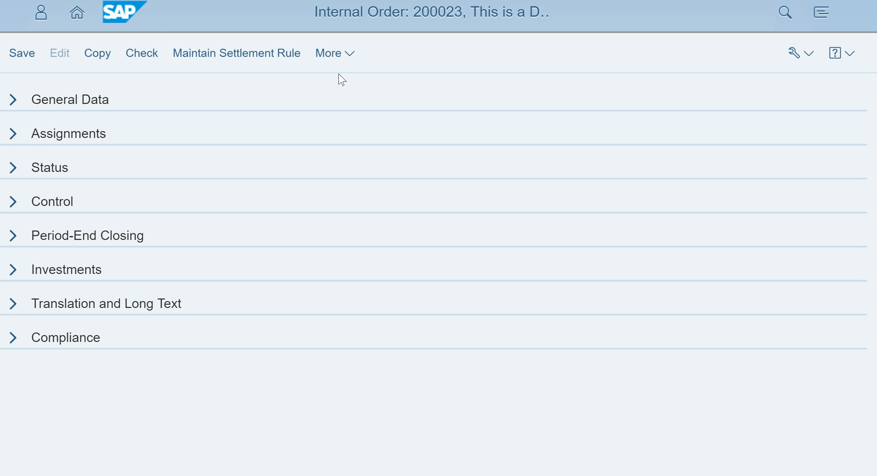
{"action": "mouse_move", "coordinate": [158, 37]}
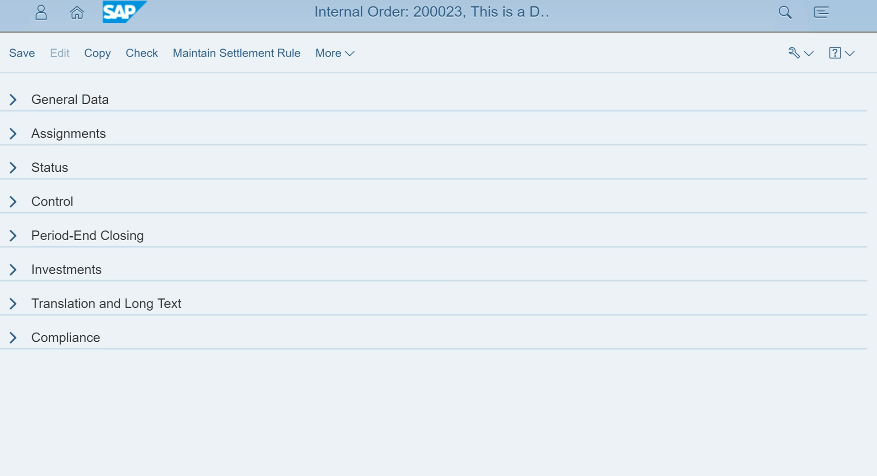
{"action": "mouse_move", "coordinate": [77, 12]}
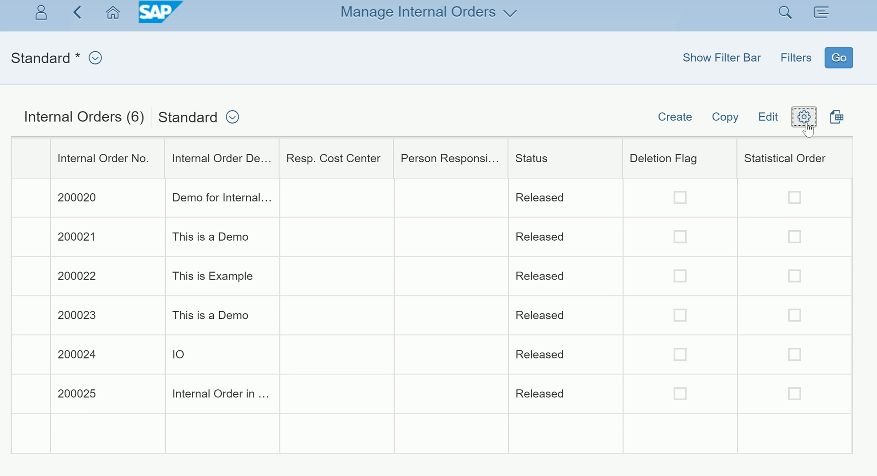
- Remove the Status, Statistical Order, Person Responsible and Deletion Flag columns from the orders table
{"action": "left_click", "coordinate": [803, 117]}
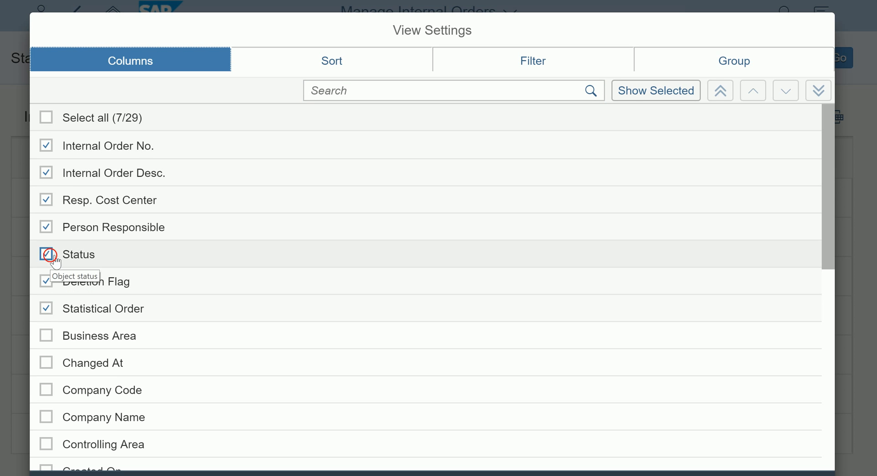
{"action": "left_click", "coordinate": [46, 255]}
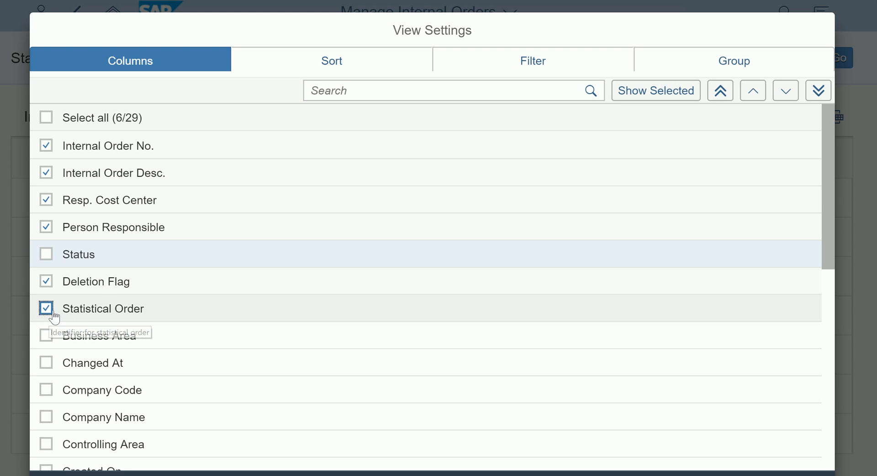
{"action": "left_click", "coordinate": [46, 308]}
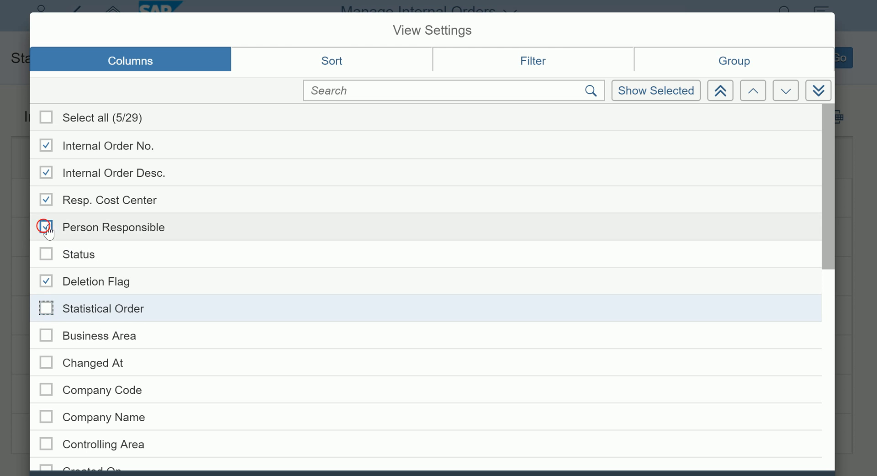
{"action": "left_click", "coordinate": [46, 282]}
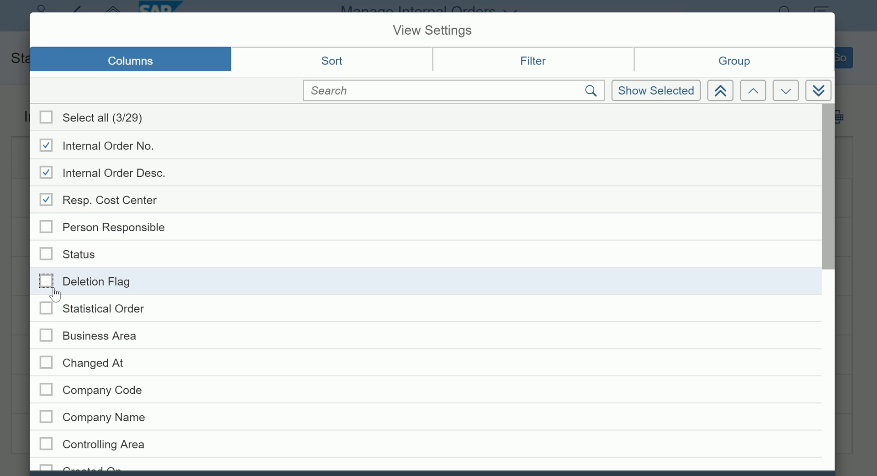
{"action": "left_click", "coordinate": [46, 200]}
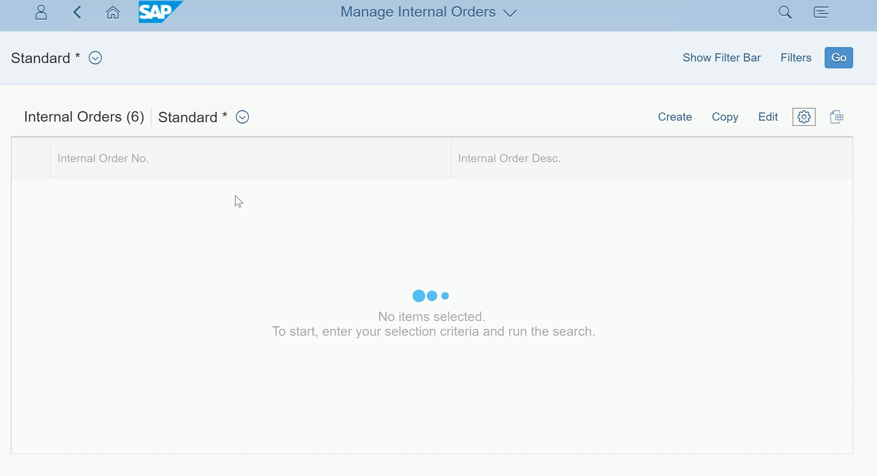
- Reload the six internal orders into the trimmed two-column table with Go
{"action": "left_click", "coordinate": [838, 58]}
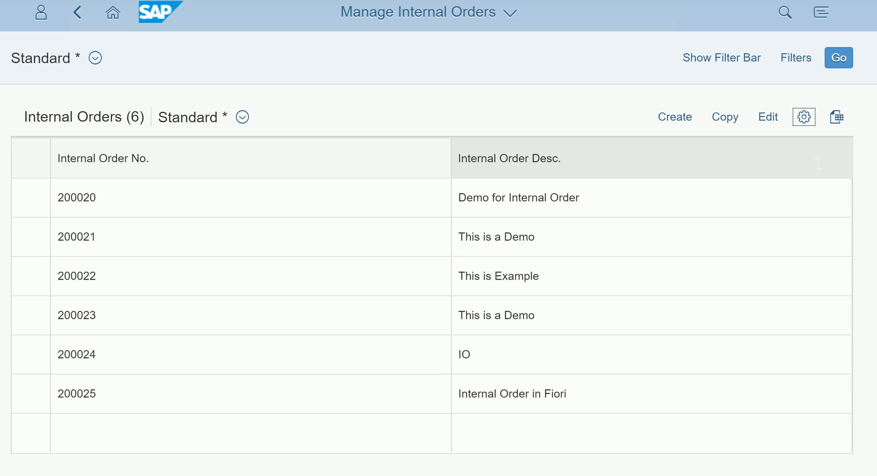
{"action": "mouse_move", "coordinate": [838, 117]}
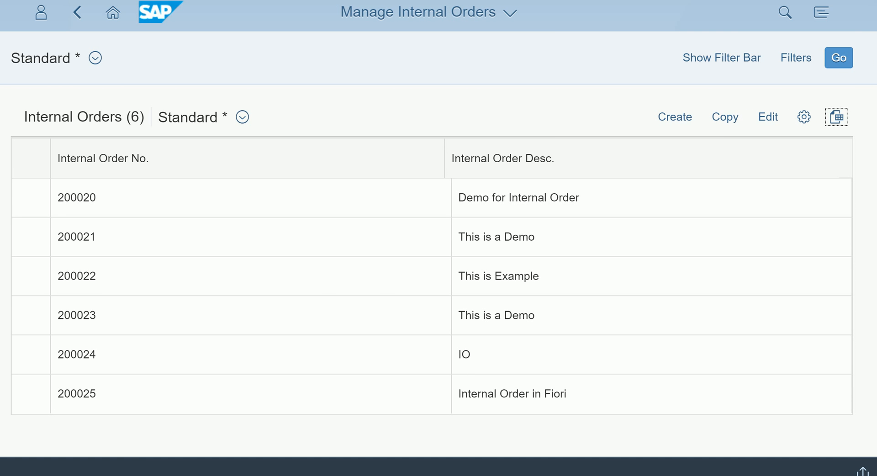
- Export the six internal orders to an Excel spreadsheet and review it
{"action": "left_click", "coordinate": [838, 117]}
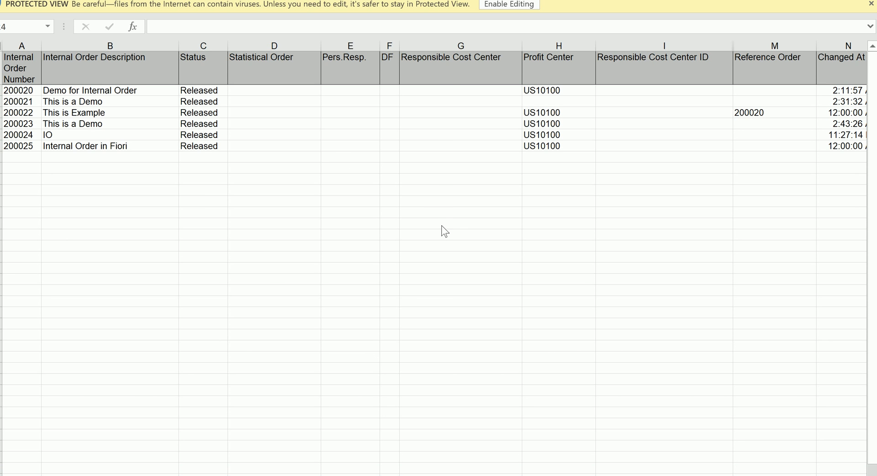
{"action": "mouse_move", "coordinate": [273, 312]}
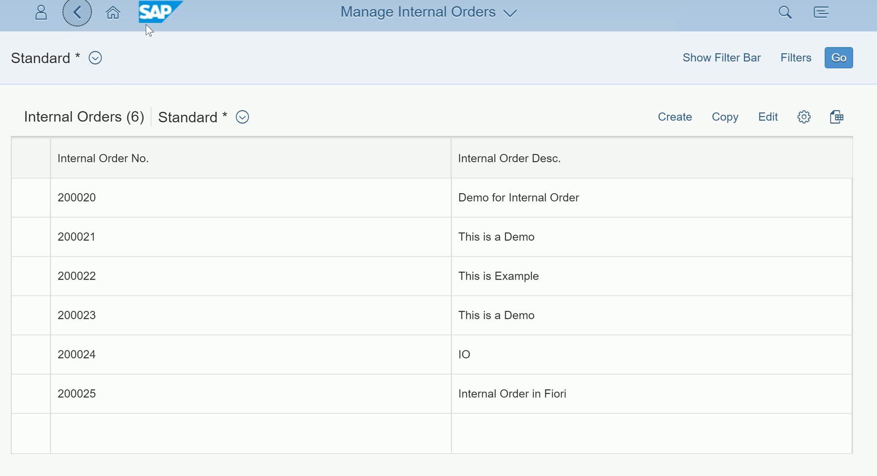
- Return to the App Finder and launch Manage Internal Order Groups for controlling area 1000
{"action": "left_click", "coordinate": [77, 12]}
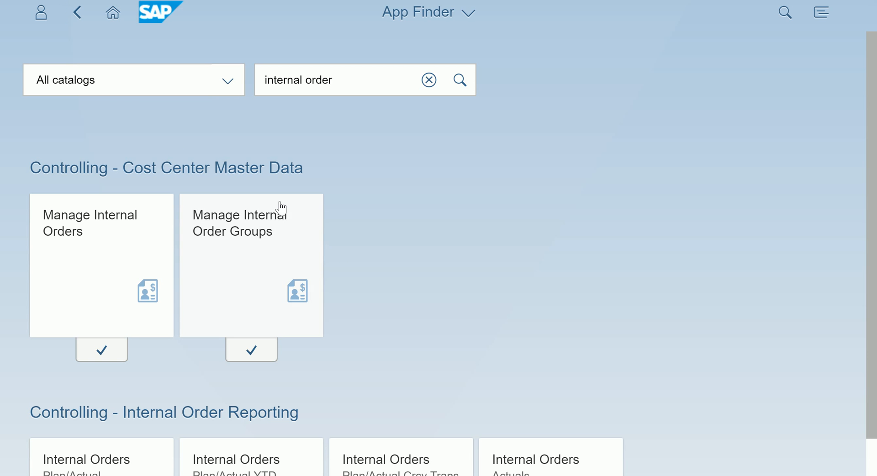
{"action": "left_click", "coordinate": [232, 263]}
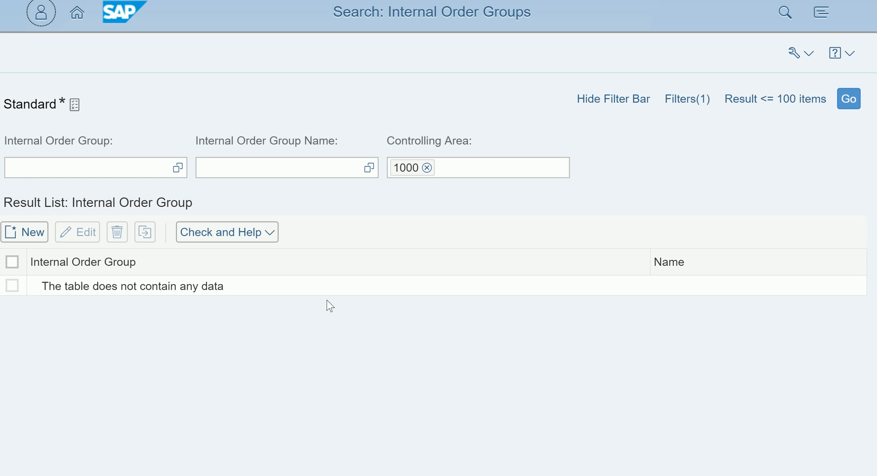
{"action": "mouse_move", "coordinate": [249, 254]}
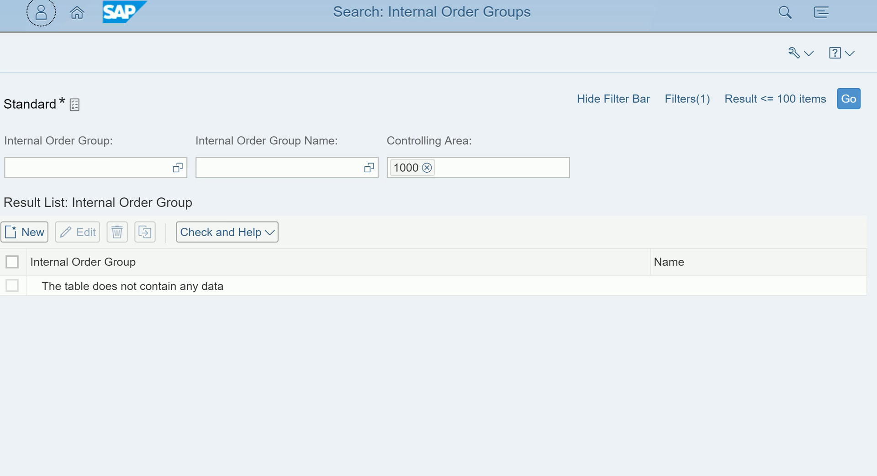
{"action": "mouse_move", "coordinate": [665, 171]}
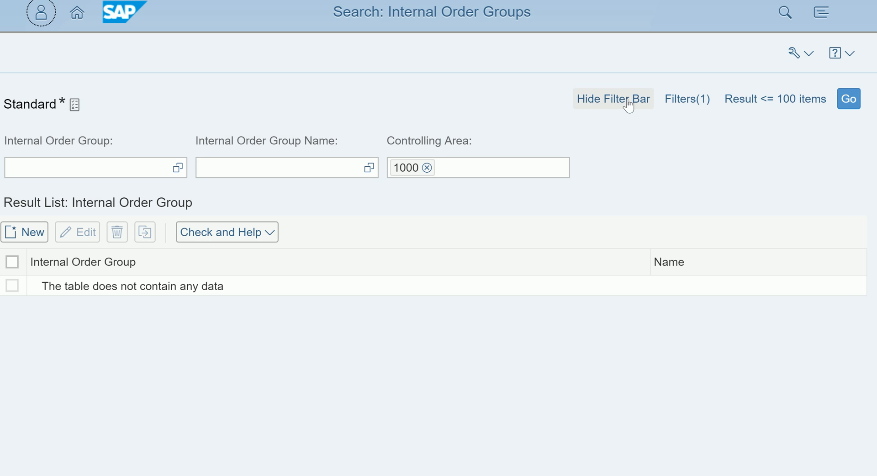
{"action": "mouse_move", "coordinate": [688, 99]}
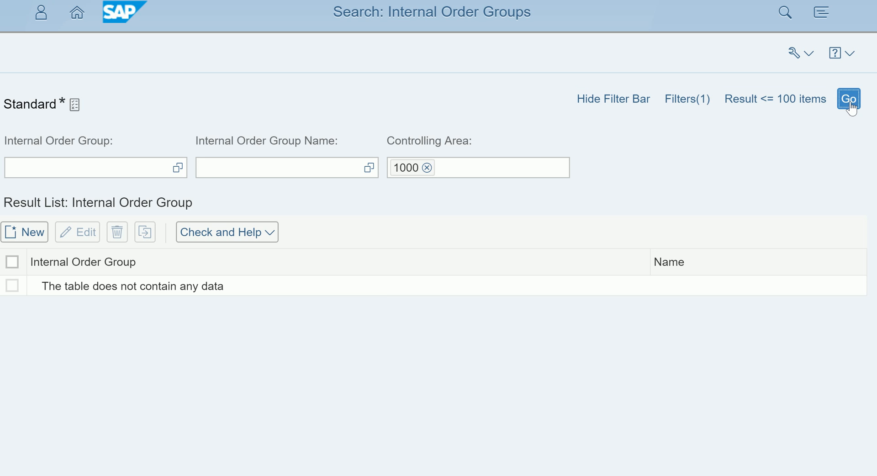
- Run the group search listing AUC, MKT, OVH and RD, and select the OVH row
{"action": "left_click", "coordinate": [849, 99]}
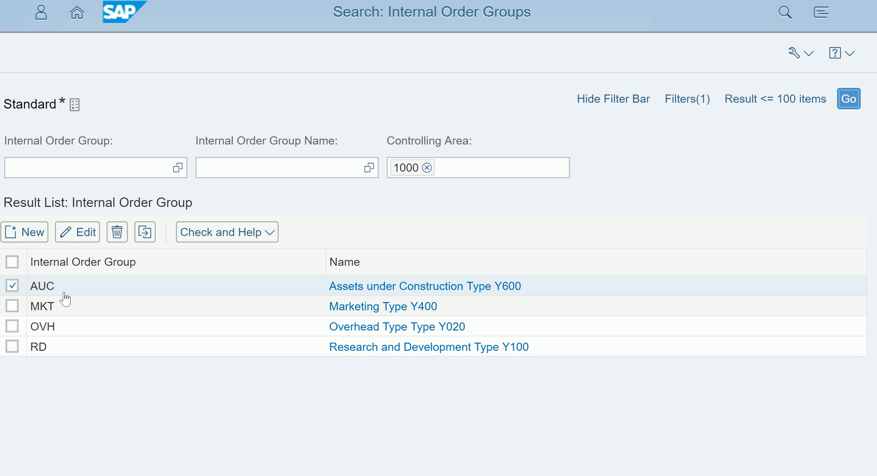
{"action": "mouse_move", "coordinate": [49, 351]}
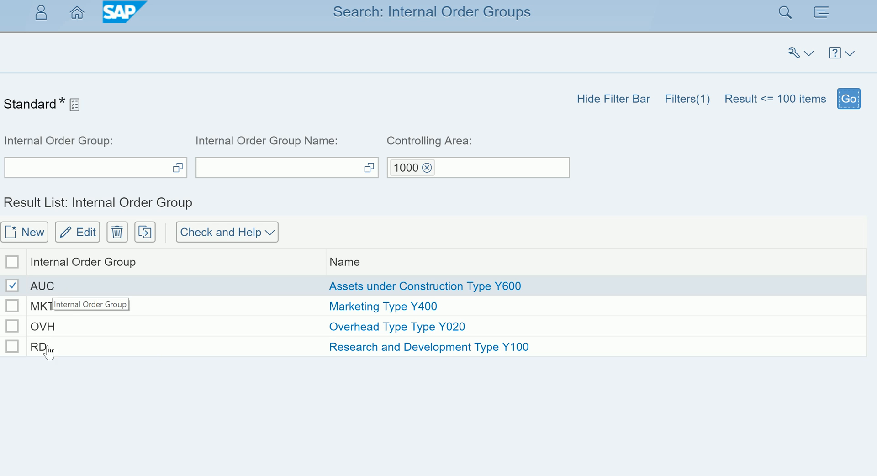
{"action": "mouse_move", "coordinate": [48, 333]}
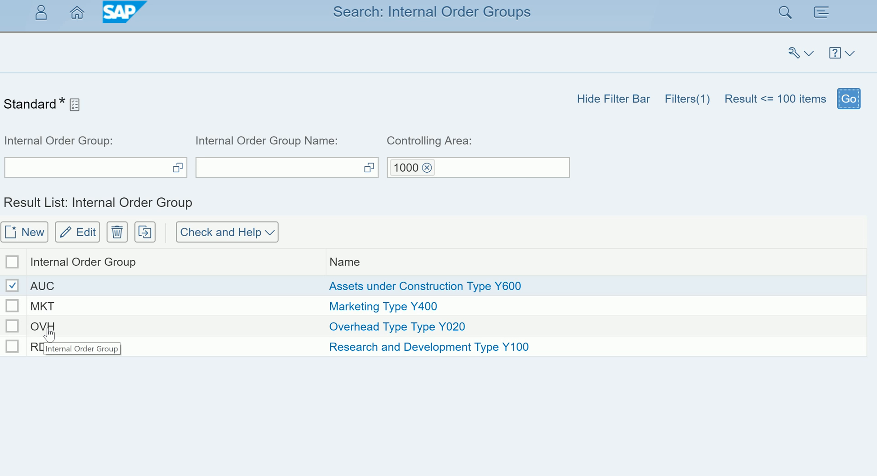
{"action": "left_click", "coordinate": [12, 327]}
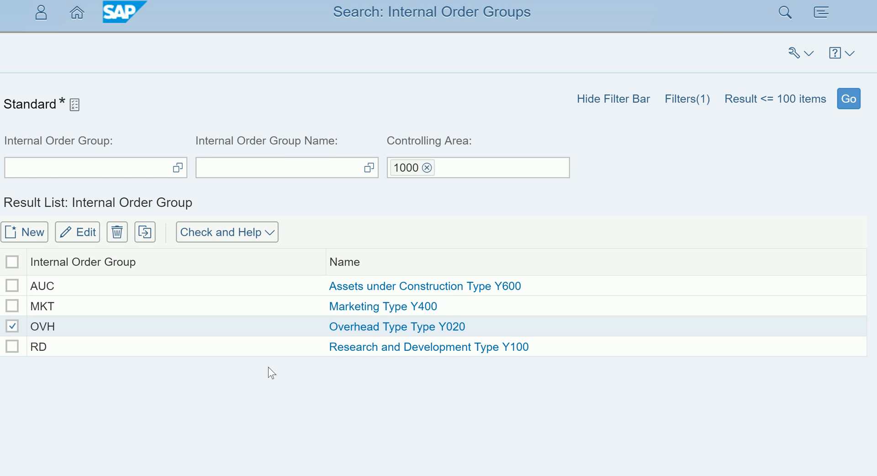
{"action": "left_click", "coordinate": [12, 285]}
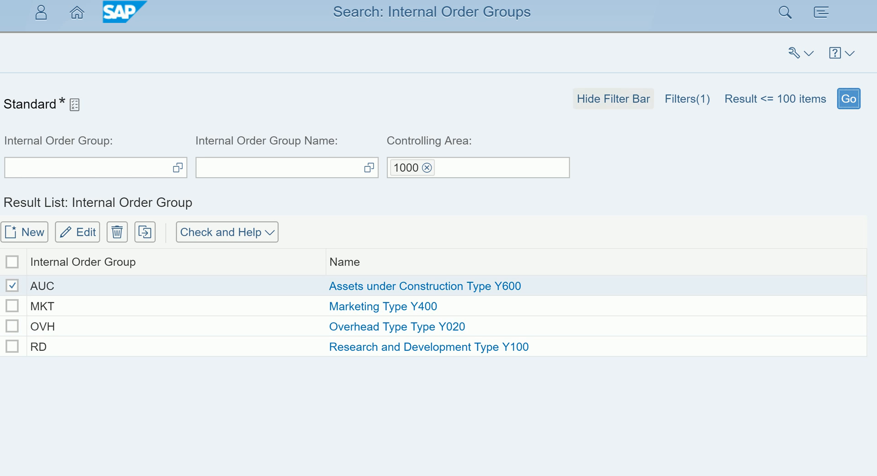
{"action": "left_click", "coordinate": [12, 285]}
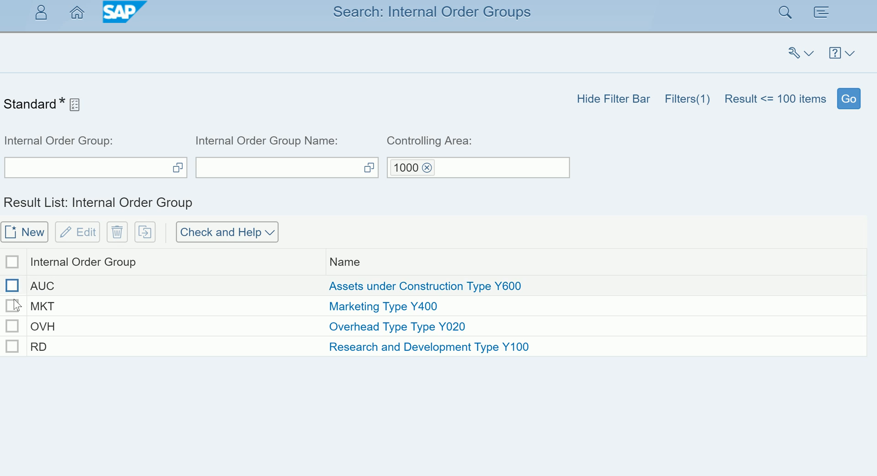
{"action": "left_click", "coordinate": [12, 327]}
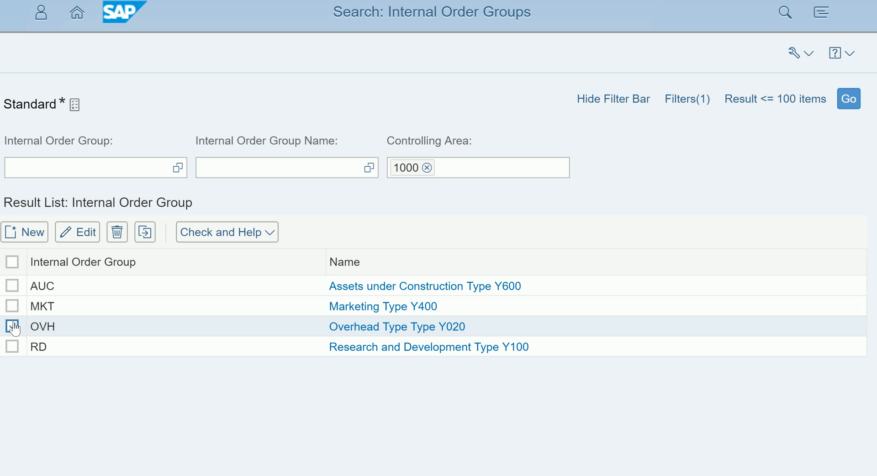
- Open the OVH overhead group showing range 200000–299999 with seven Y020 orders
{"action": "left_click", "coordinate": [396, 326]}
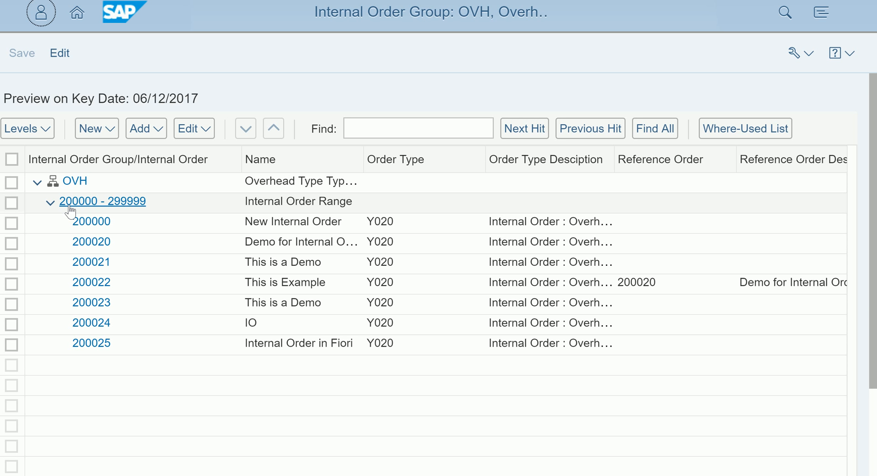
{"action": "mouse_move", "coordinate": [98, 208]}
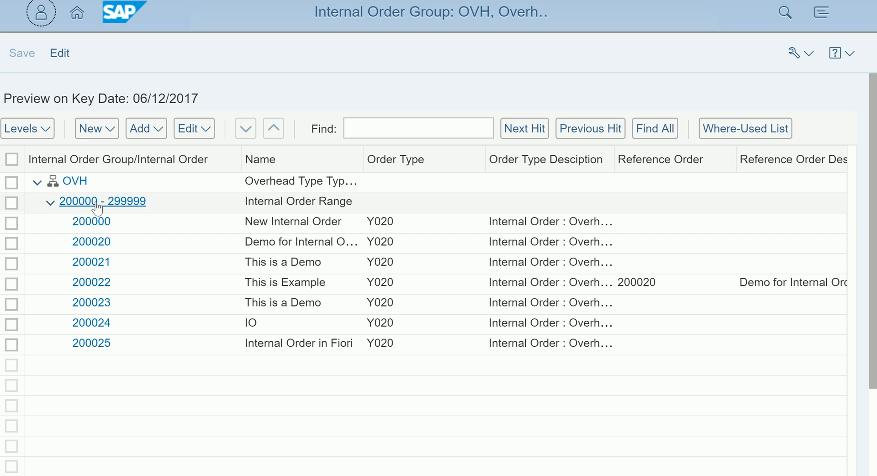
{"action": "mouse_move", "coordinate": [114, 339]}
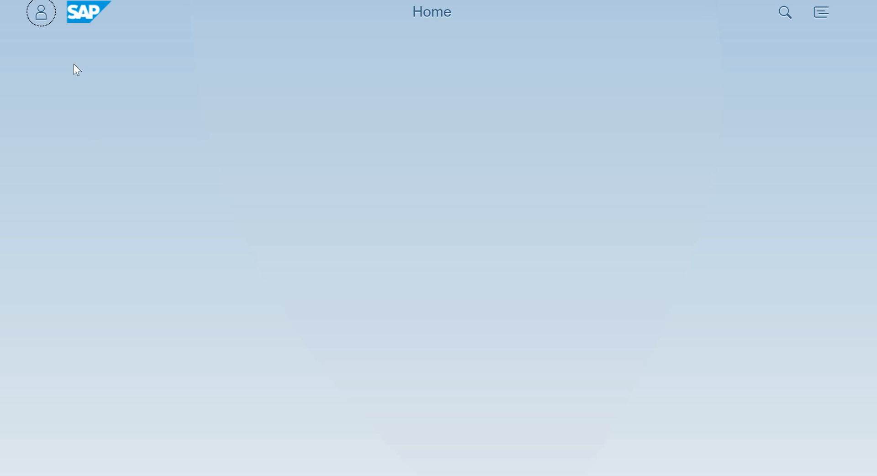
{"action": "mouse_move", "coordinate": [96, 49]}
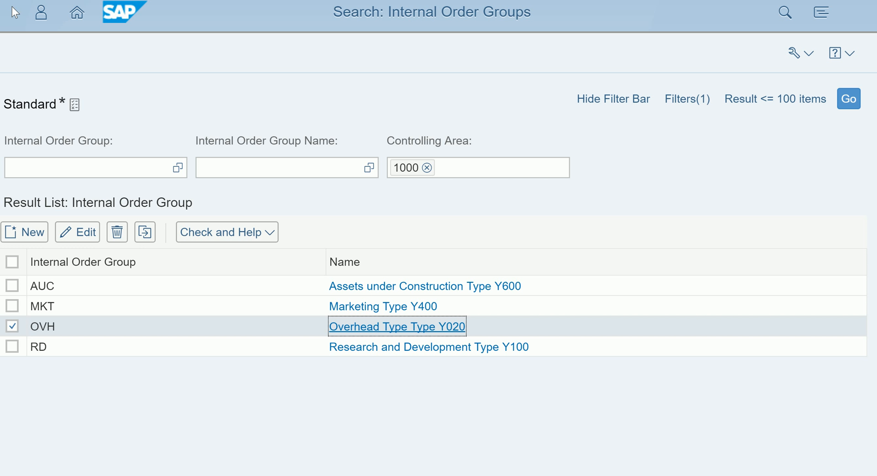
- Return to the App Finder's 'internal order' results
{"action": "left_click", "coordinate": [76, 12]}
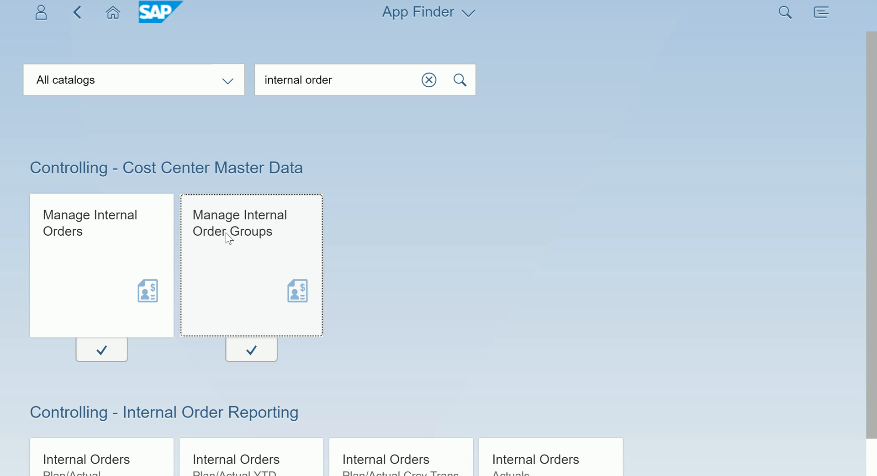
{"action": "mouse_move", "coordinate": [134, 251]}
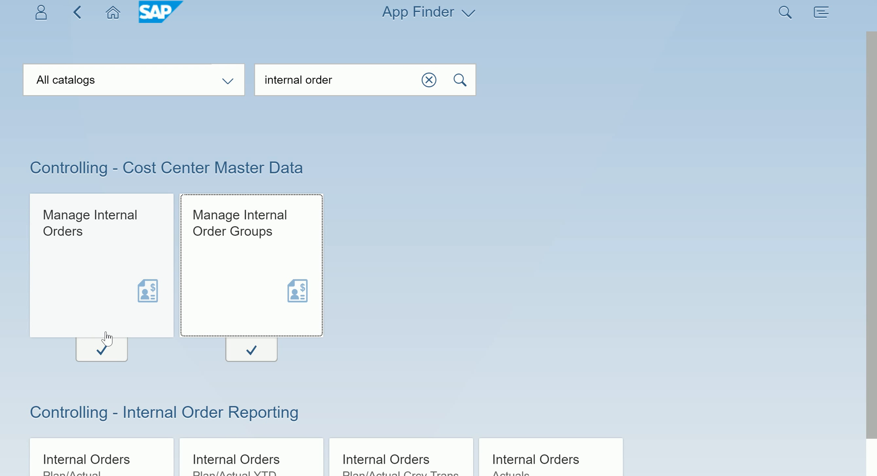
{"action": "mouse_move", "coordinate": [303, 265]}
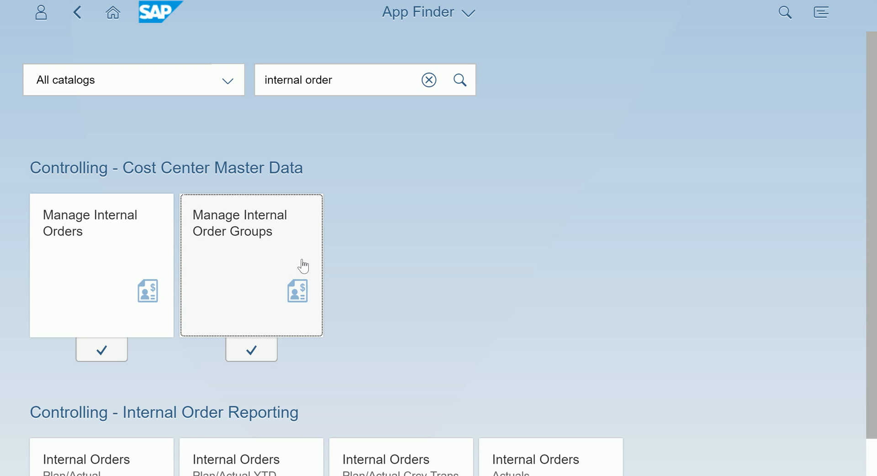